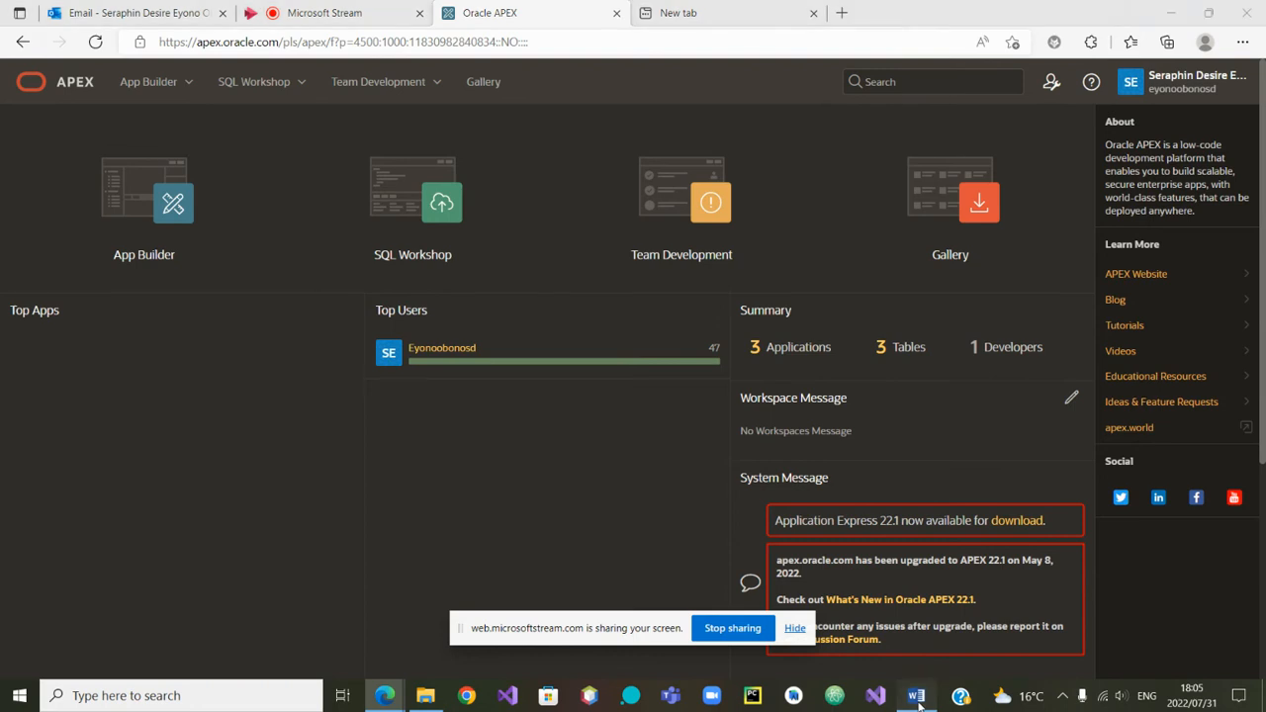
Step: Switch from the APEX workspace home to the project notes document in Word
left_click(912, 693)
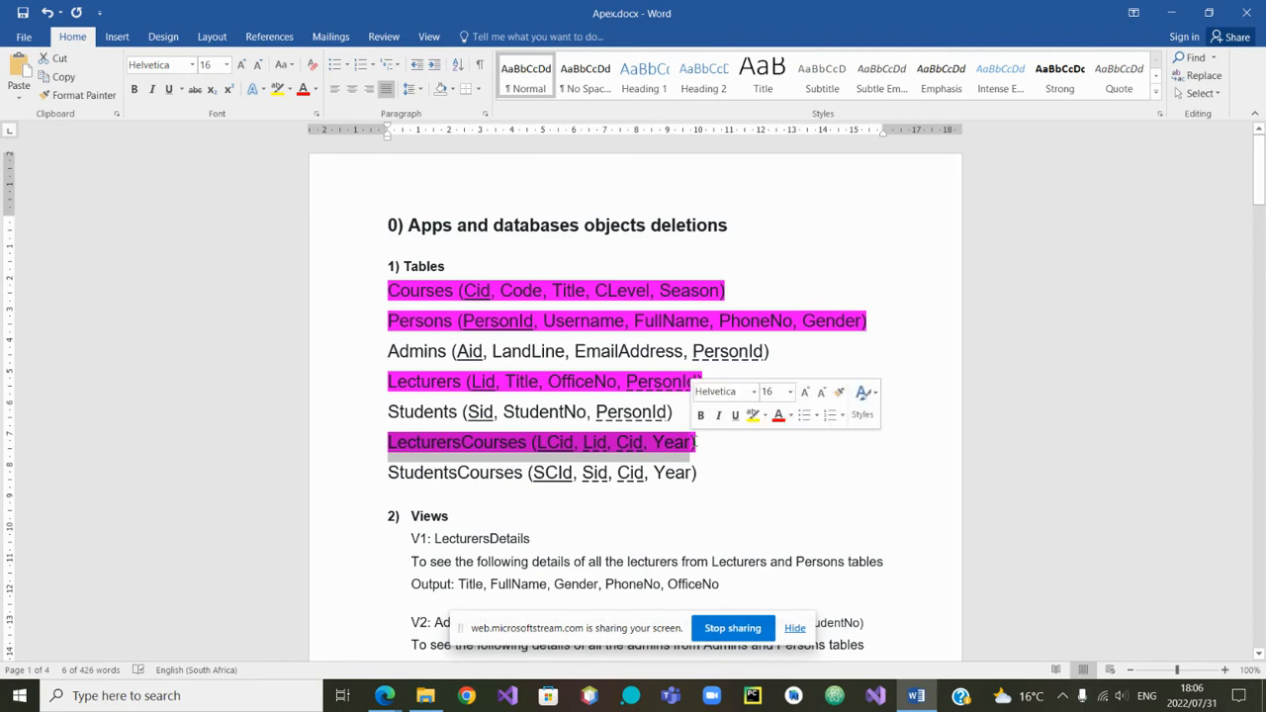
Step: Scroll to the Additional views notes and review the LecturersDetailsWithLid view and its Lid column
scroll("down", 3)
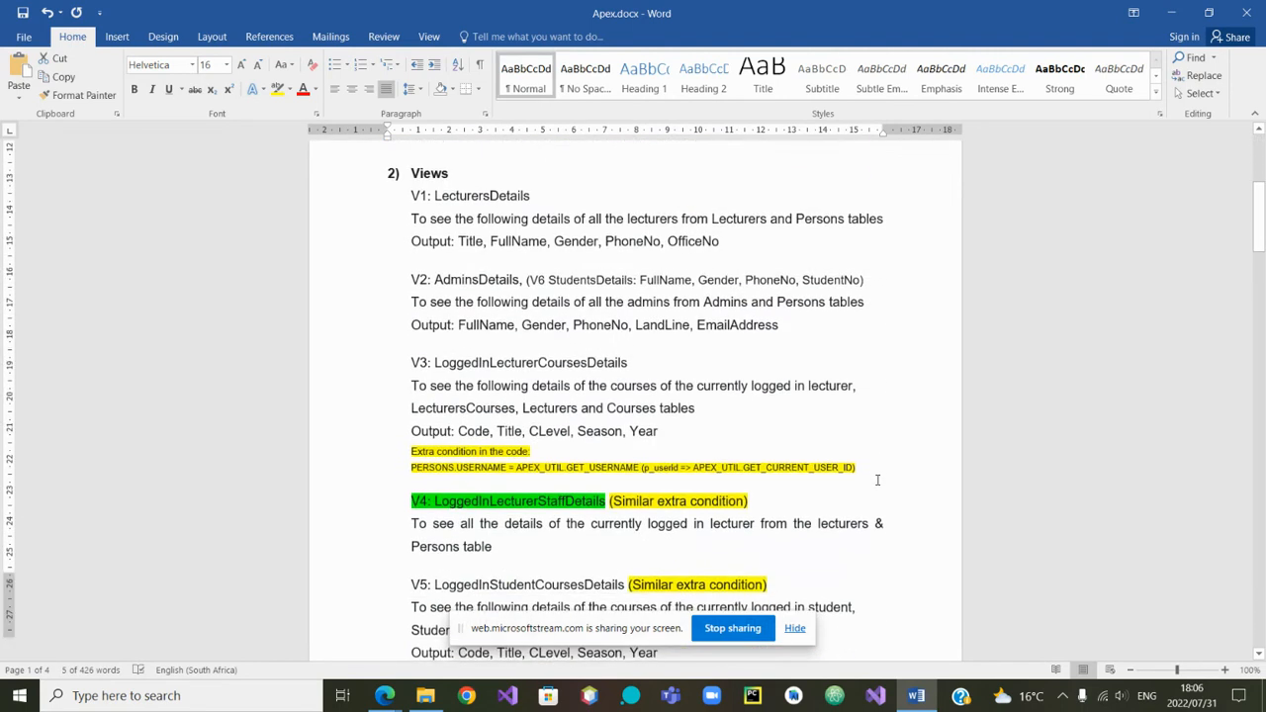
scroll("down", 3)
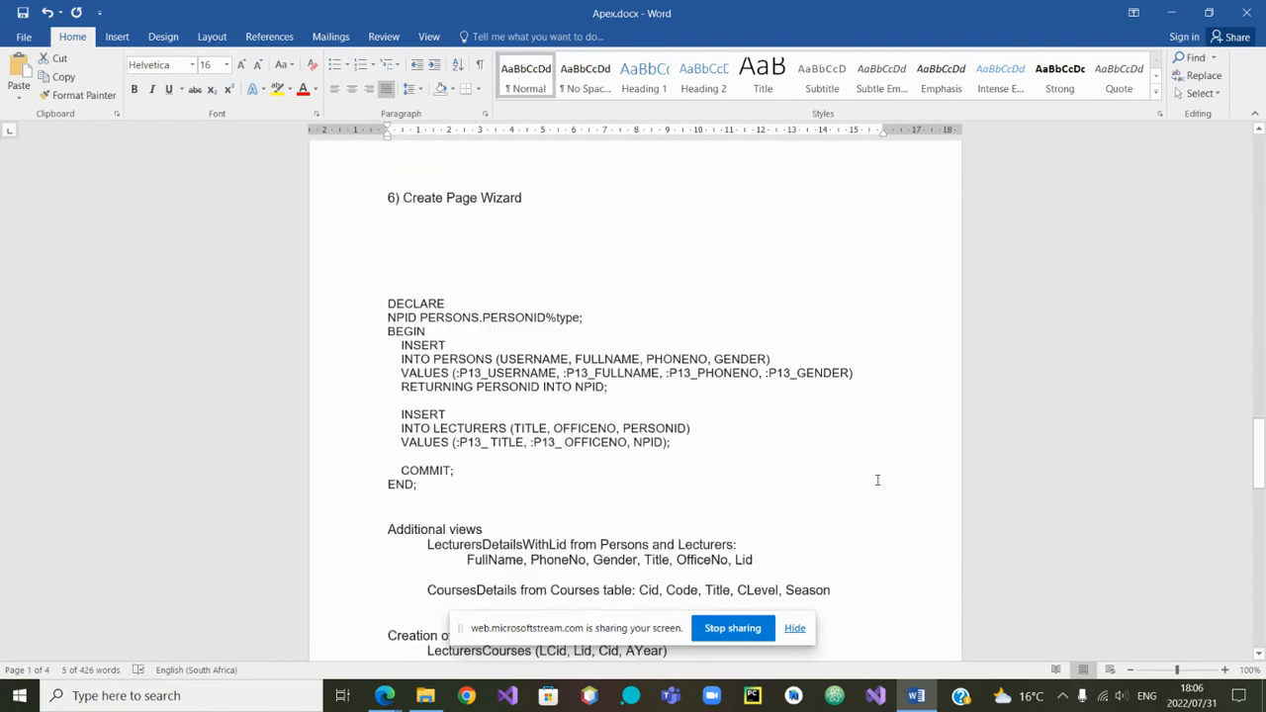
scroll("down", 3)
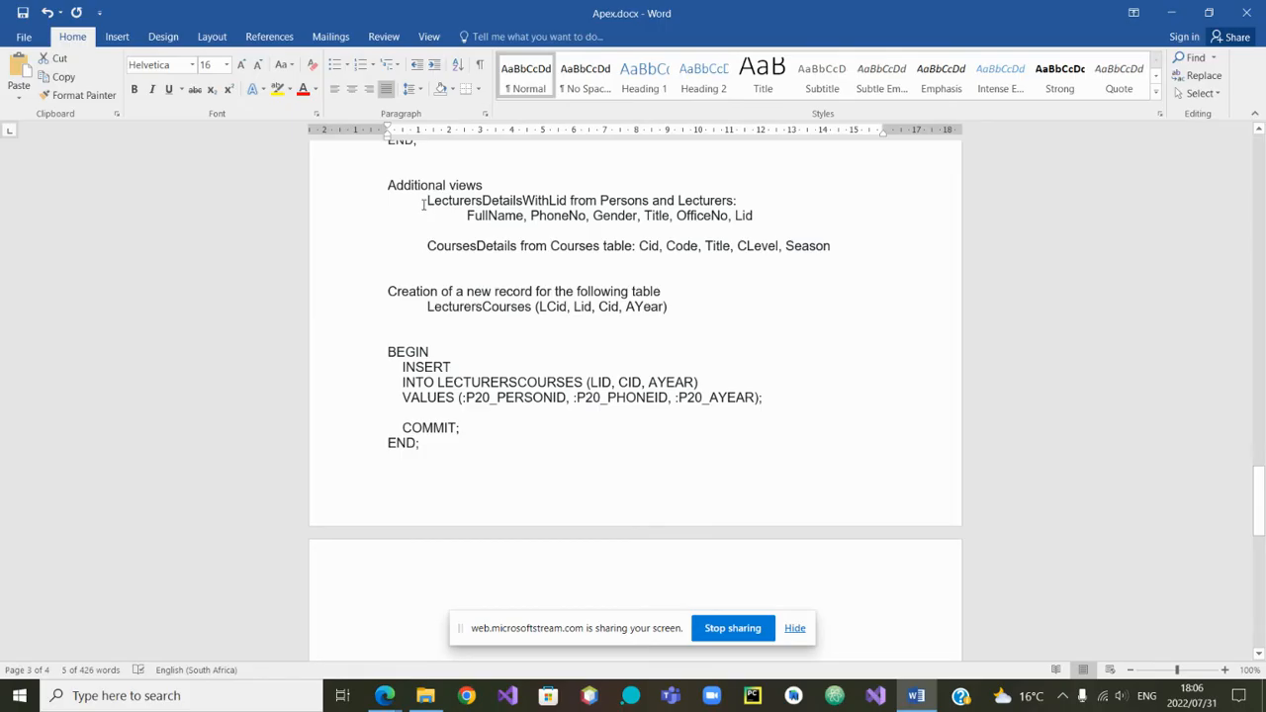
left_click_drag(428, 200, 585, 215)
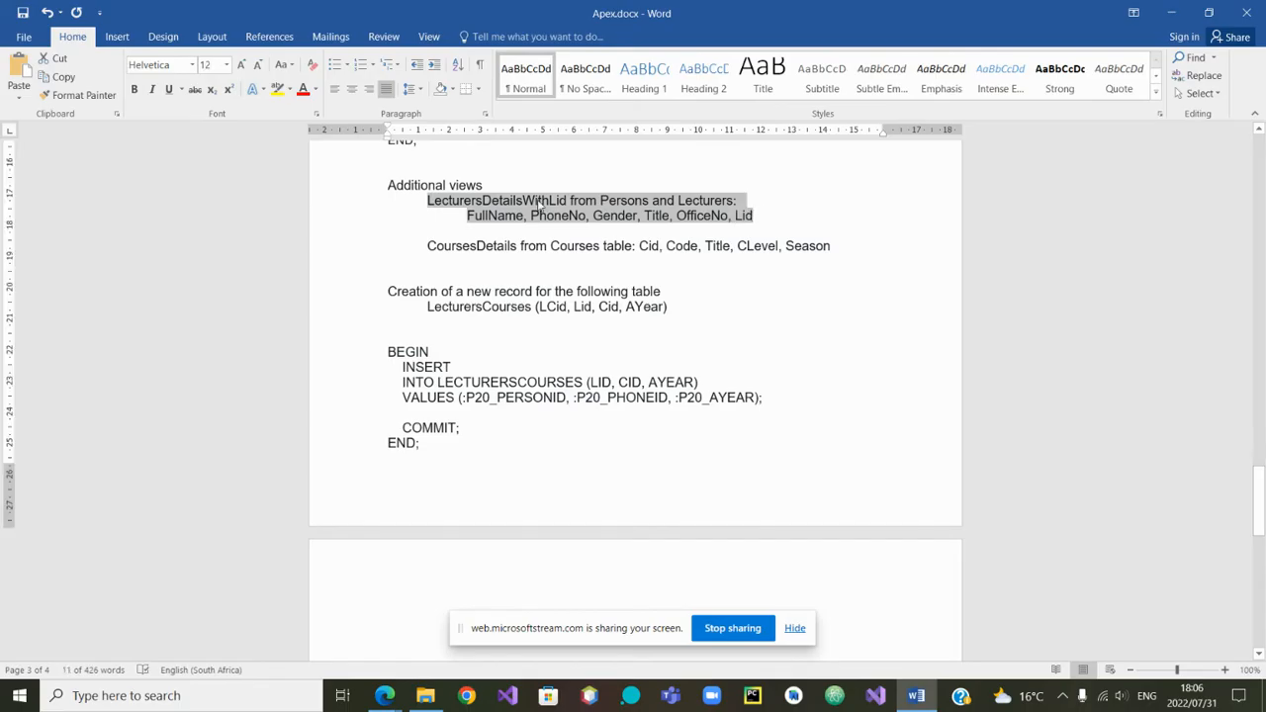
left_click(431, 202)
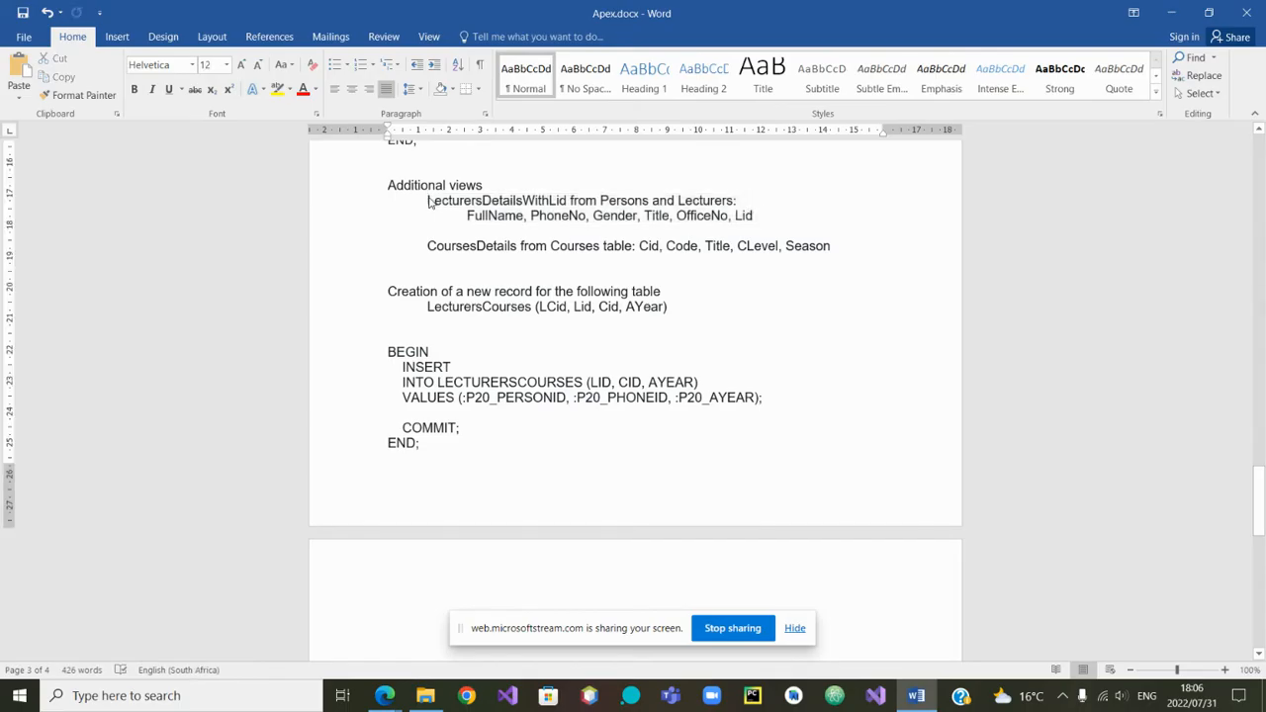
double_click(490, 200)
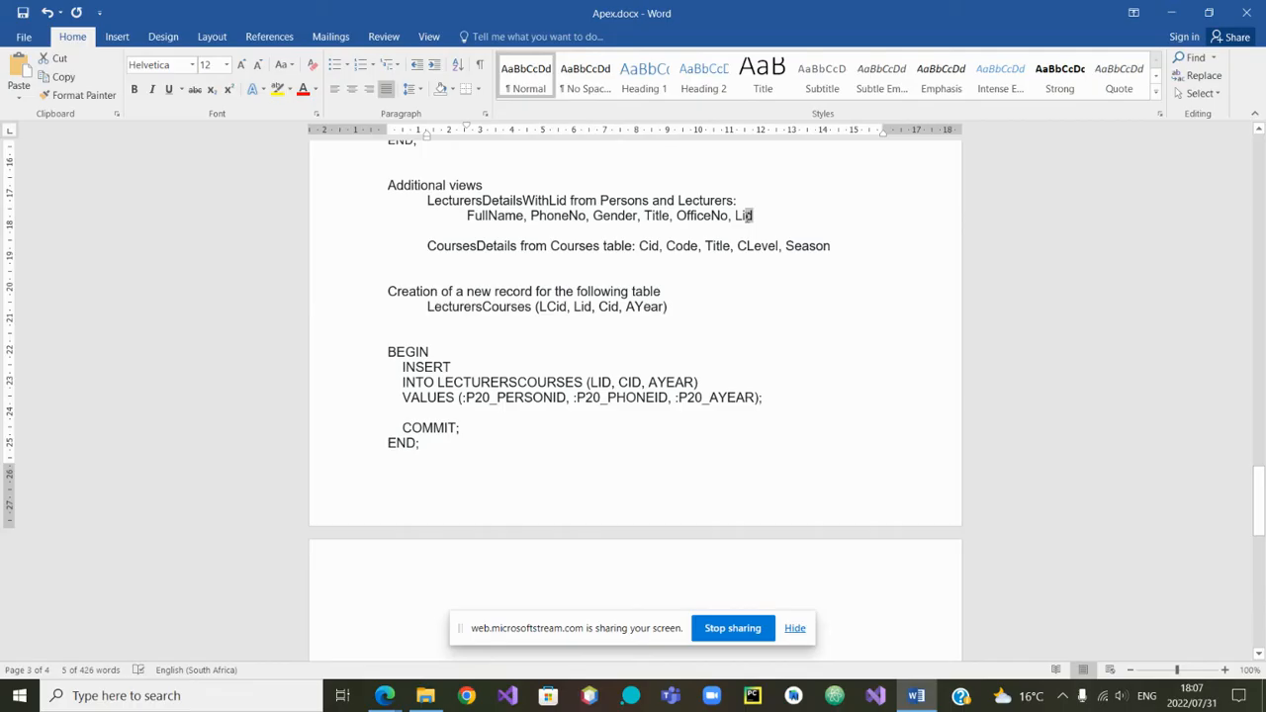
Step: Pick out Cid in CoursesDetails and Lid in LecturersCourses, then return to the APEX tab
double_click(744, 216)
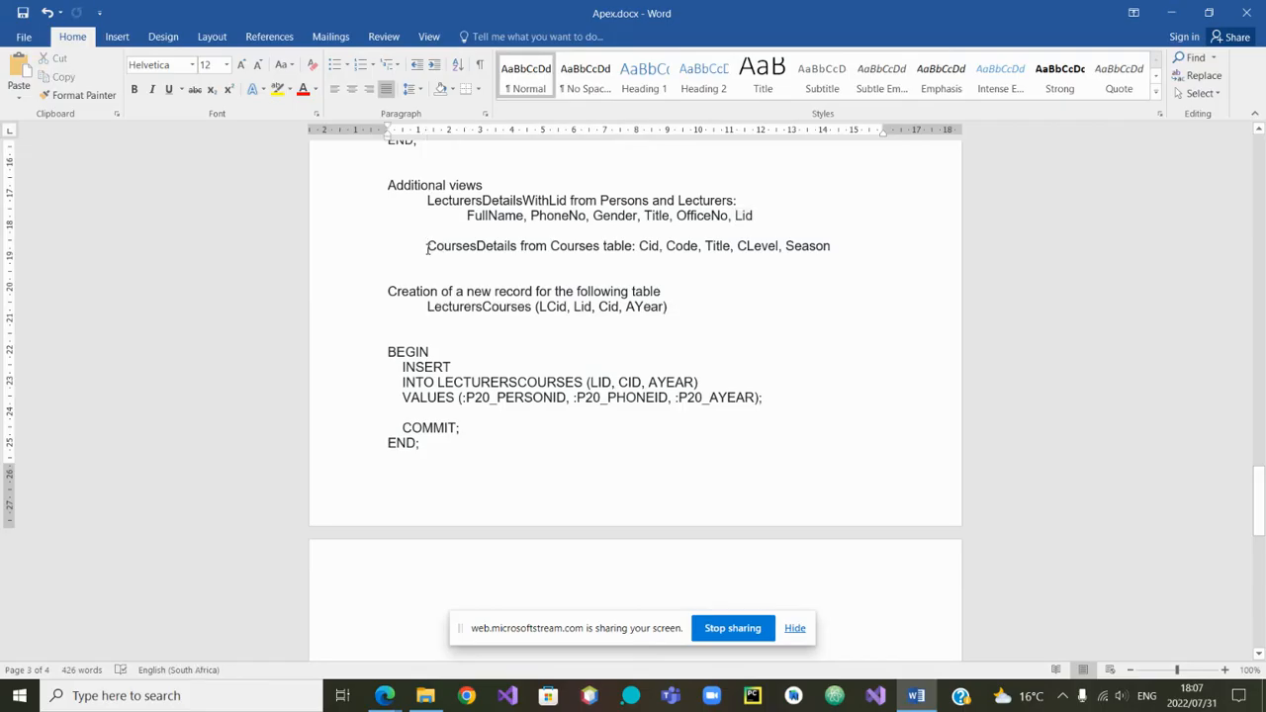
left_click_drag(428, 245, 597, 245)
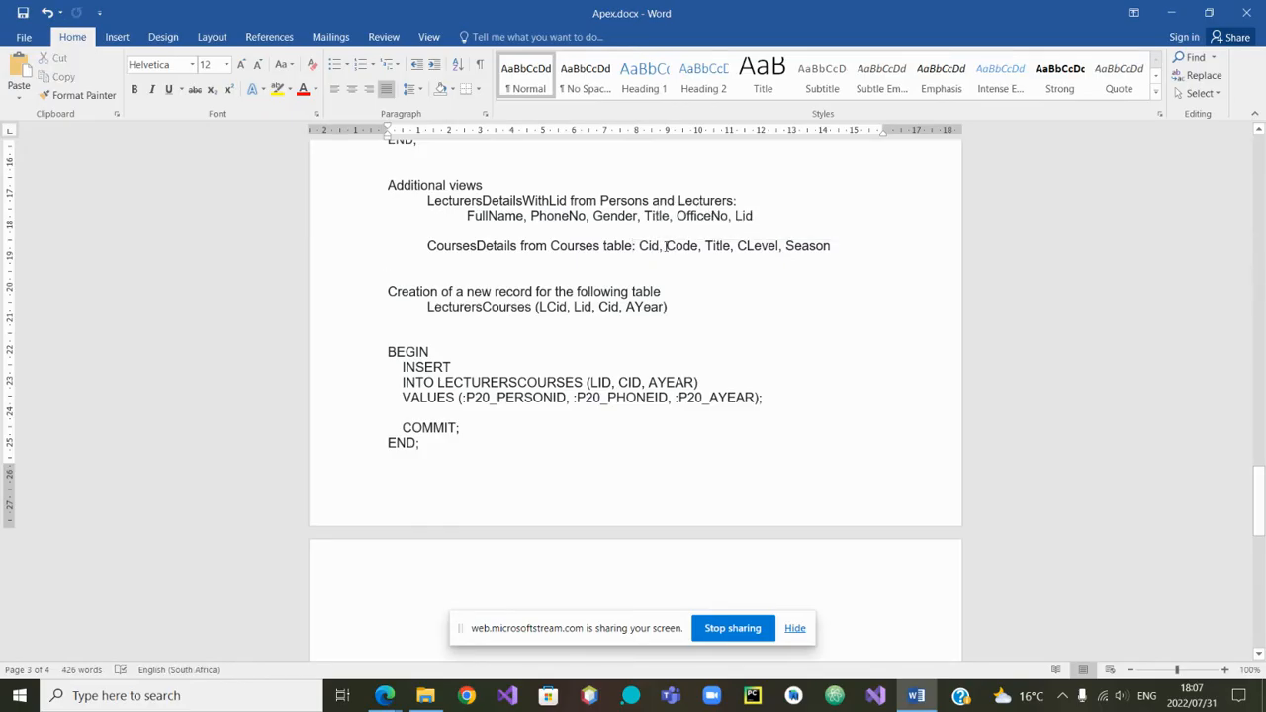
double_click(649, 246)
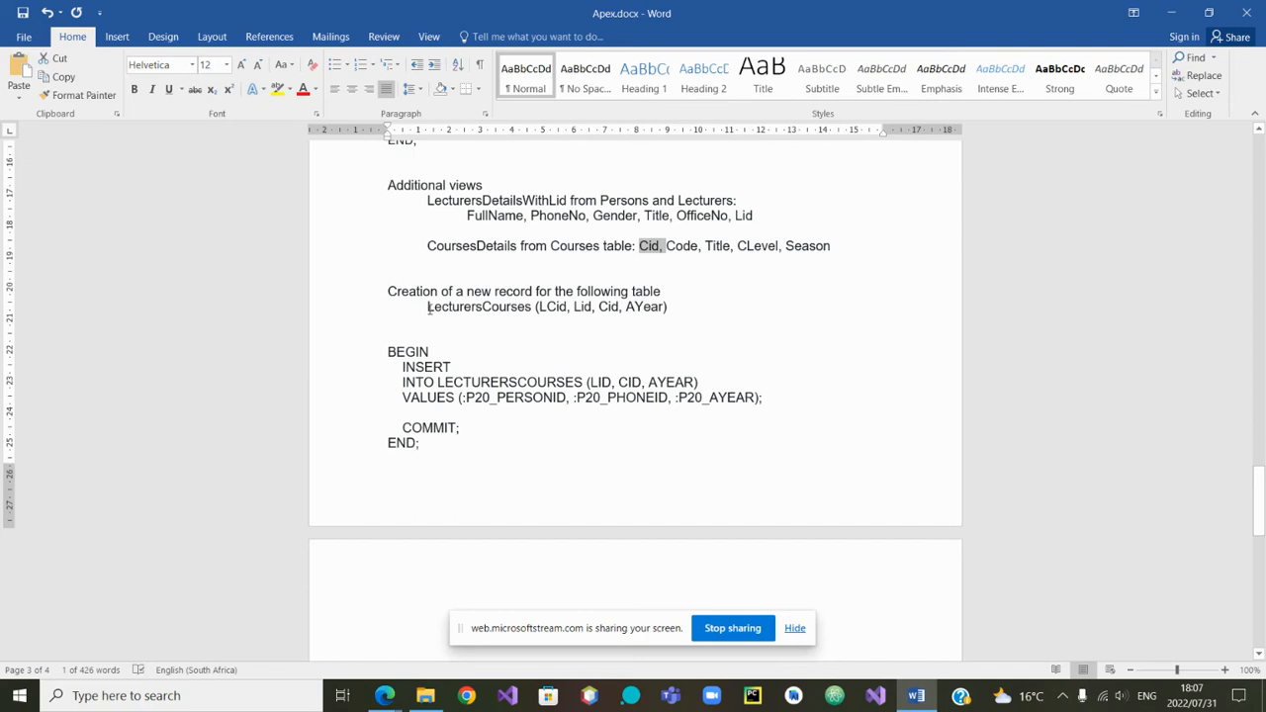
left_click_drag(428, 306, 623, 307)
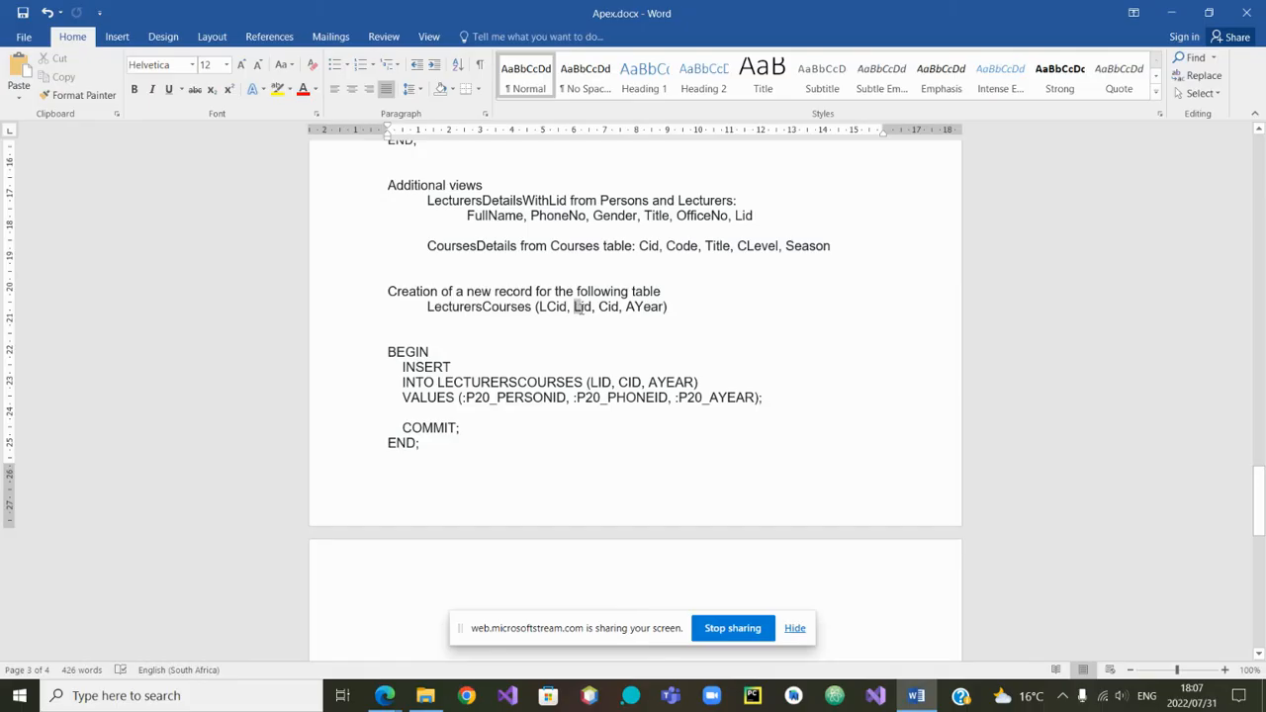
double_click(580, 307)
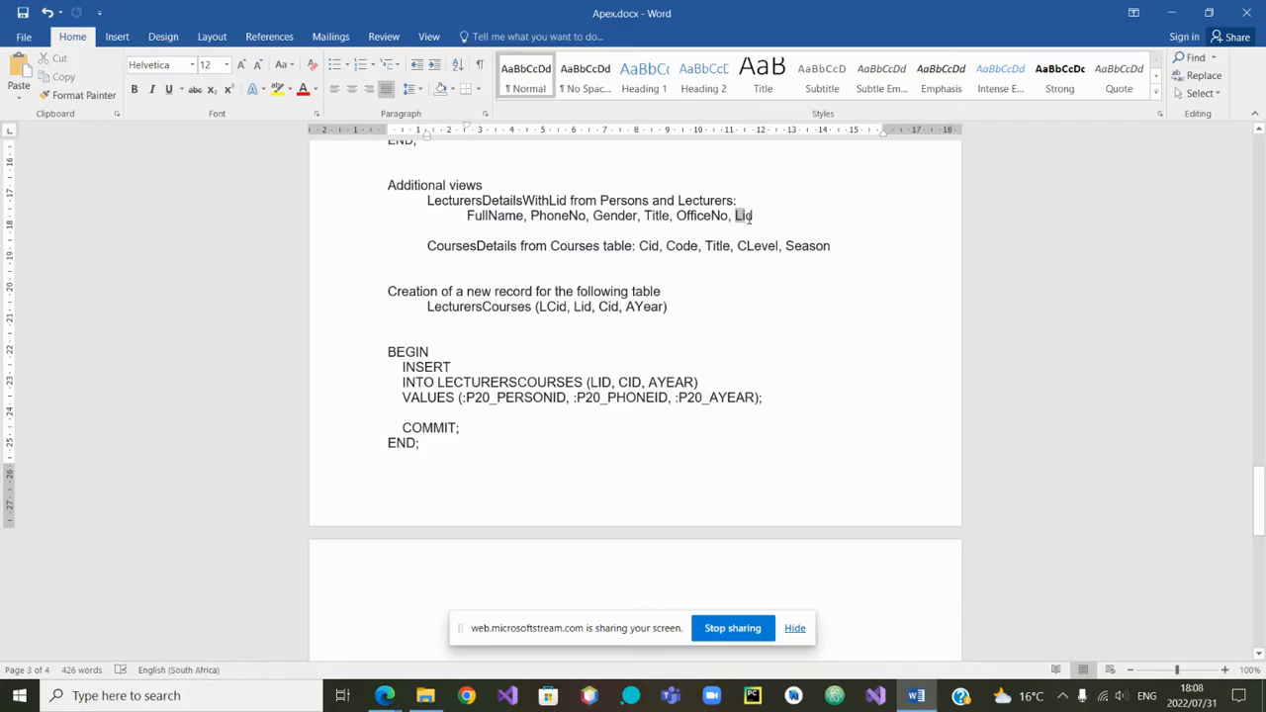
double_click(744, 216)
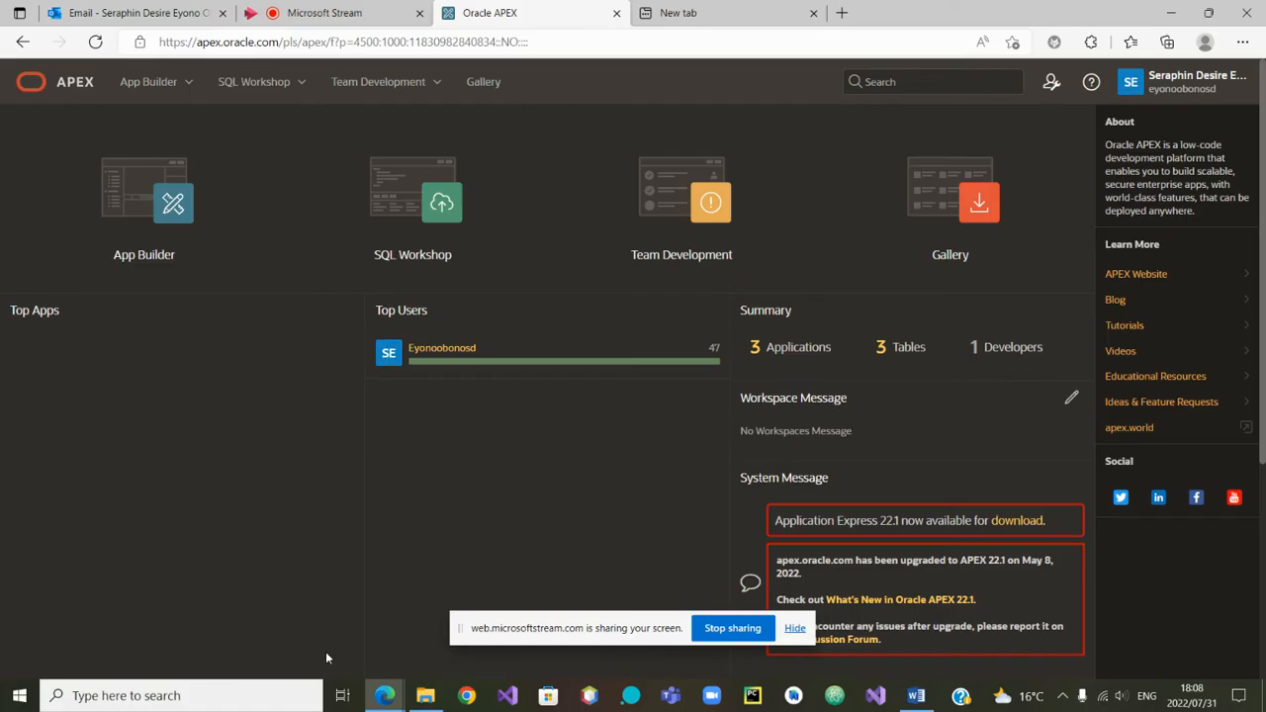
Step: Review the CMSAPP2 page list in App Builder, then return to the Word notes
left_click(173, 204)
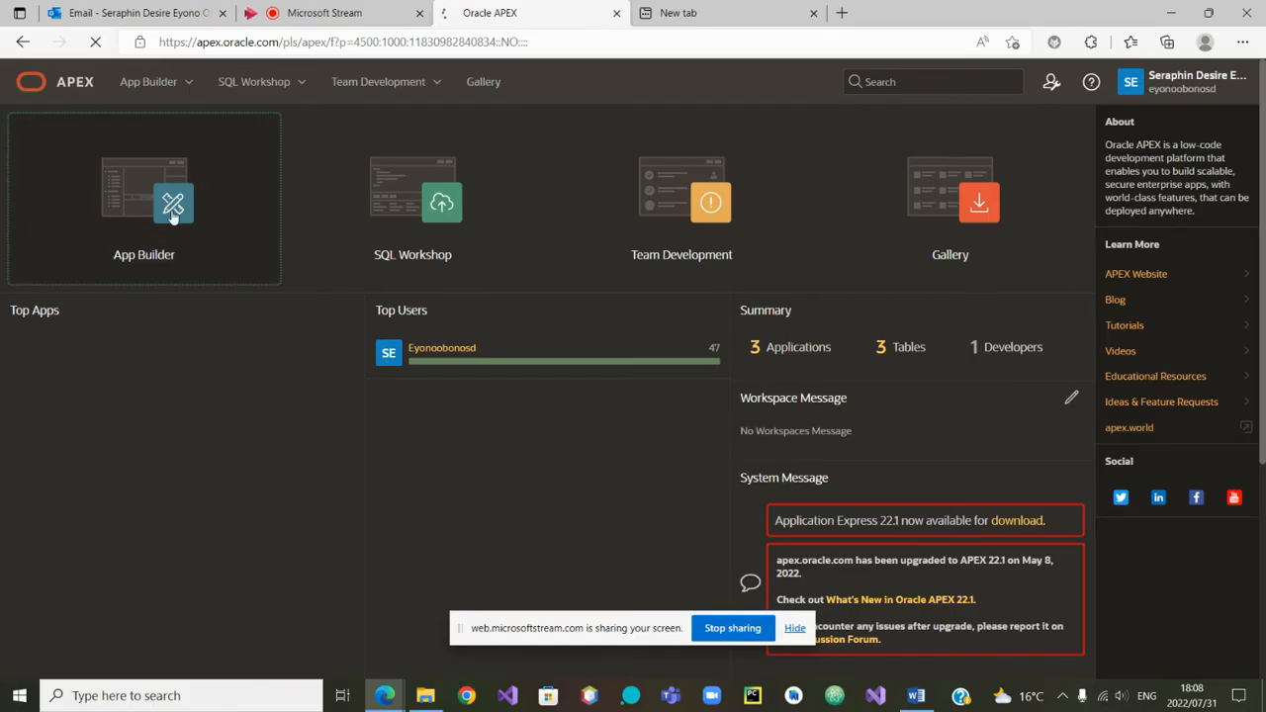
left_click(170, 202)
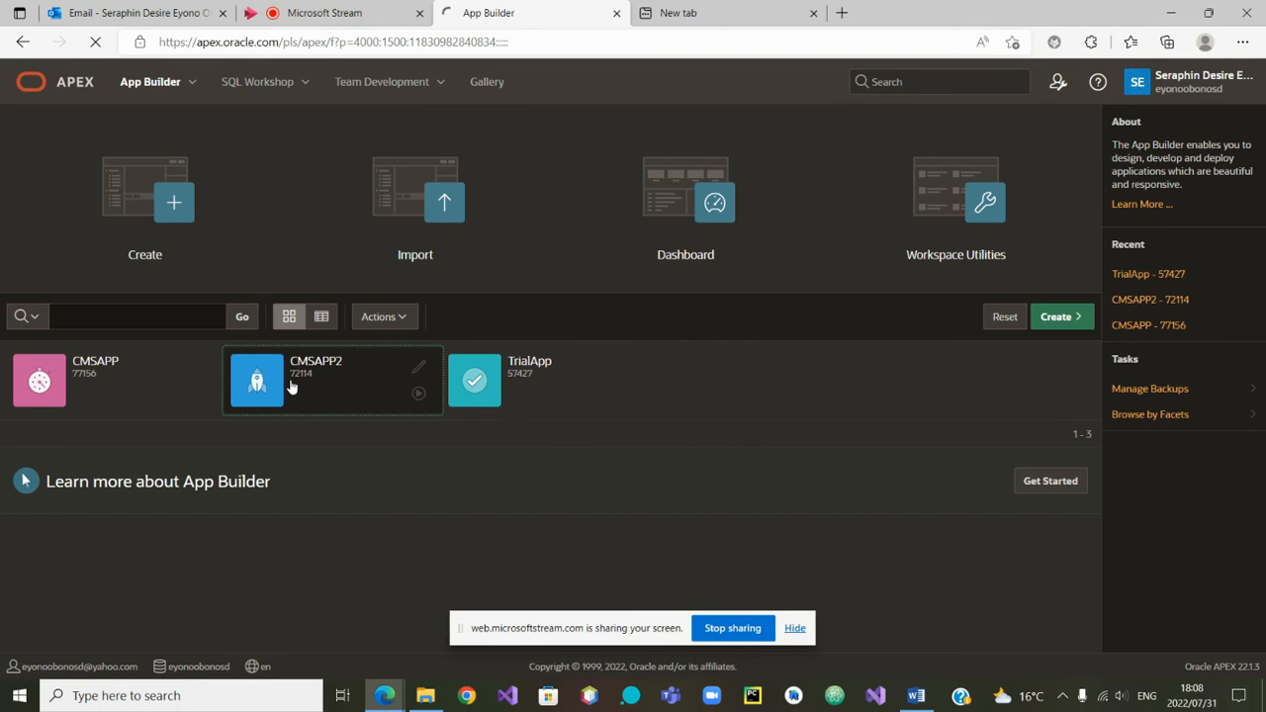
left_click(255, 380)
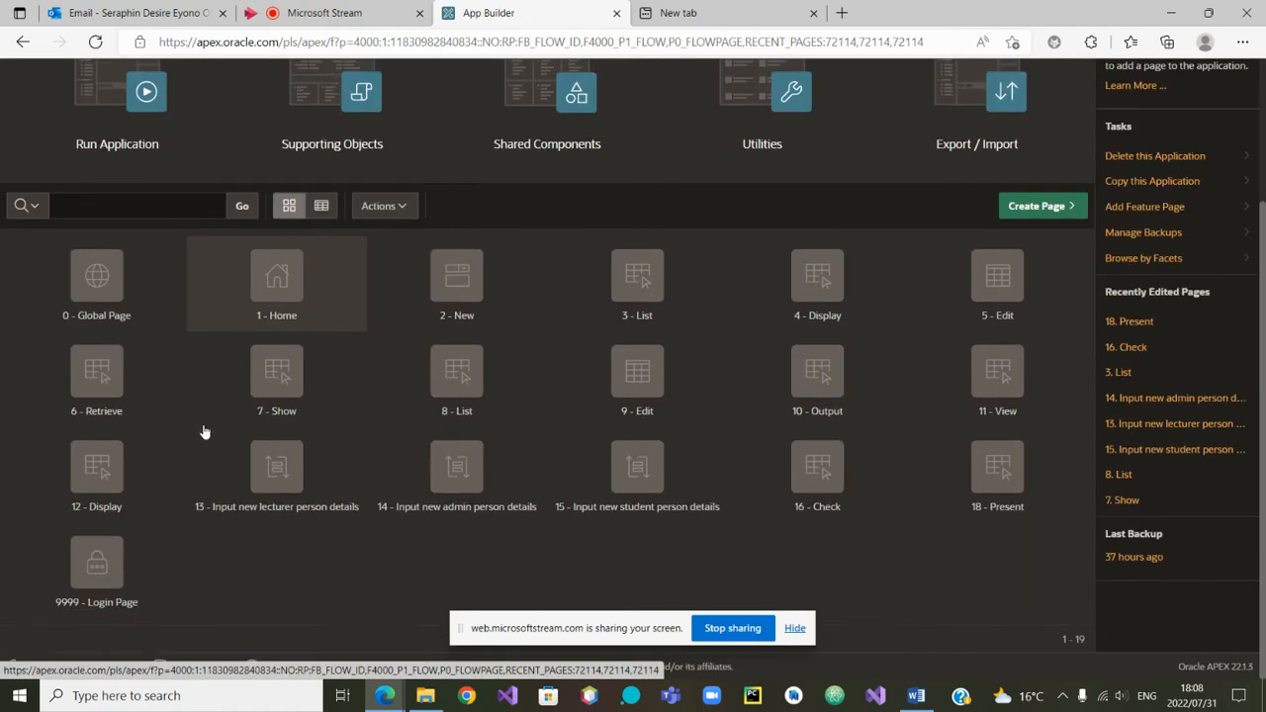
mouse_move(835, 491)
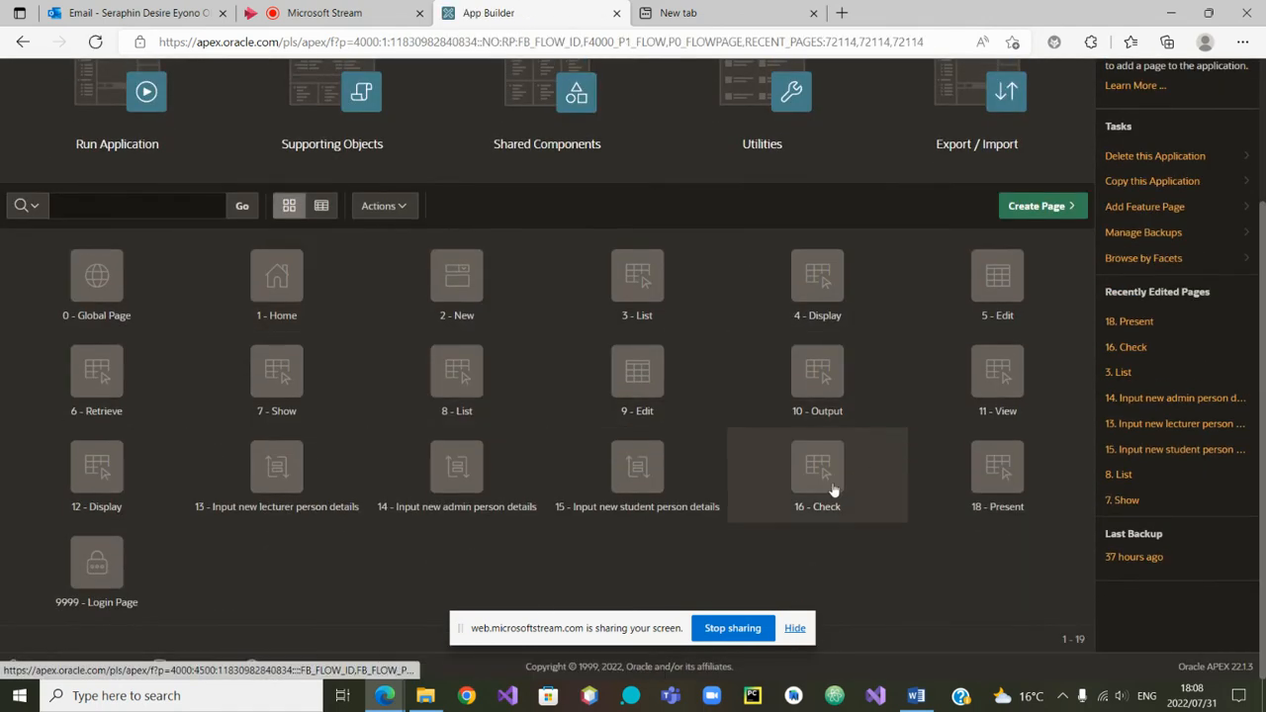
mouse_move(997, 486)
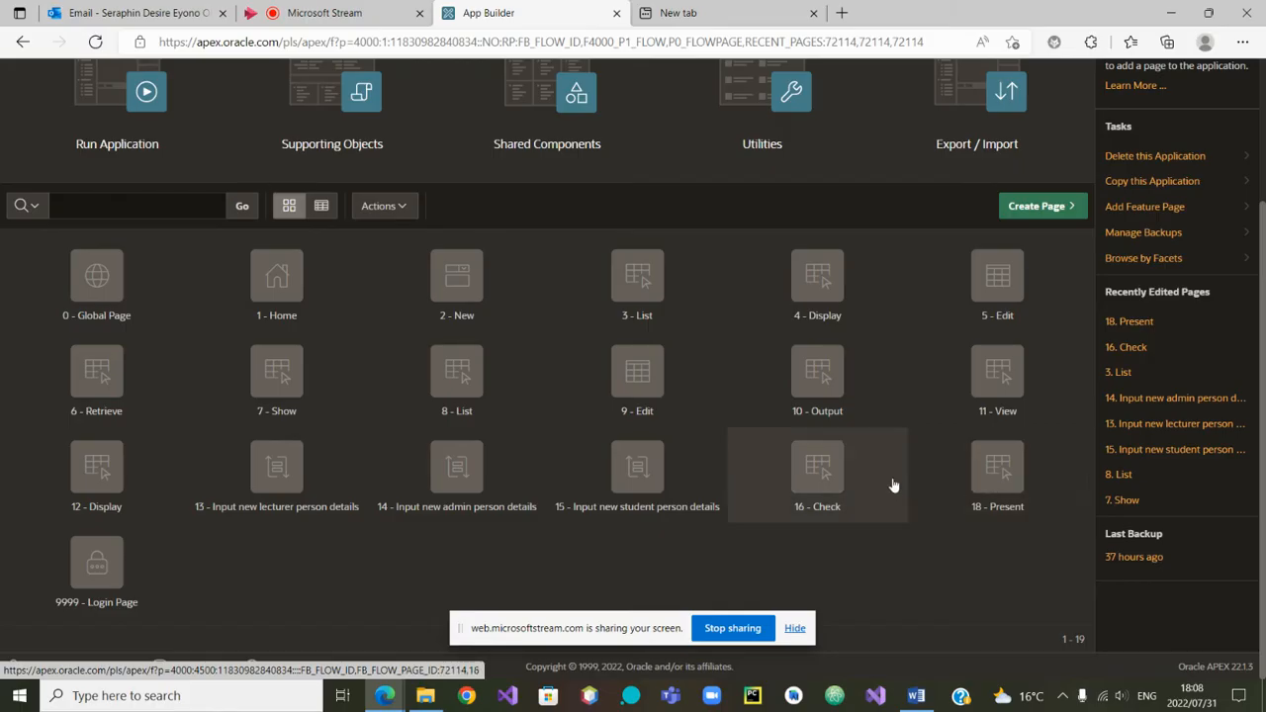
mouse_move(882, 481)
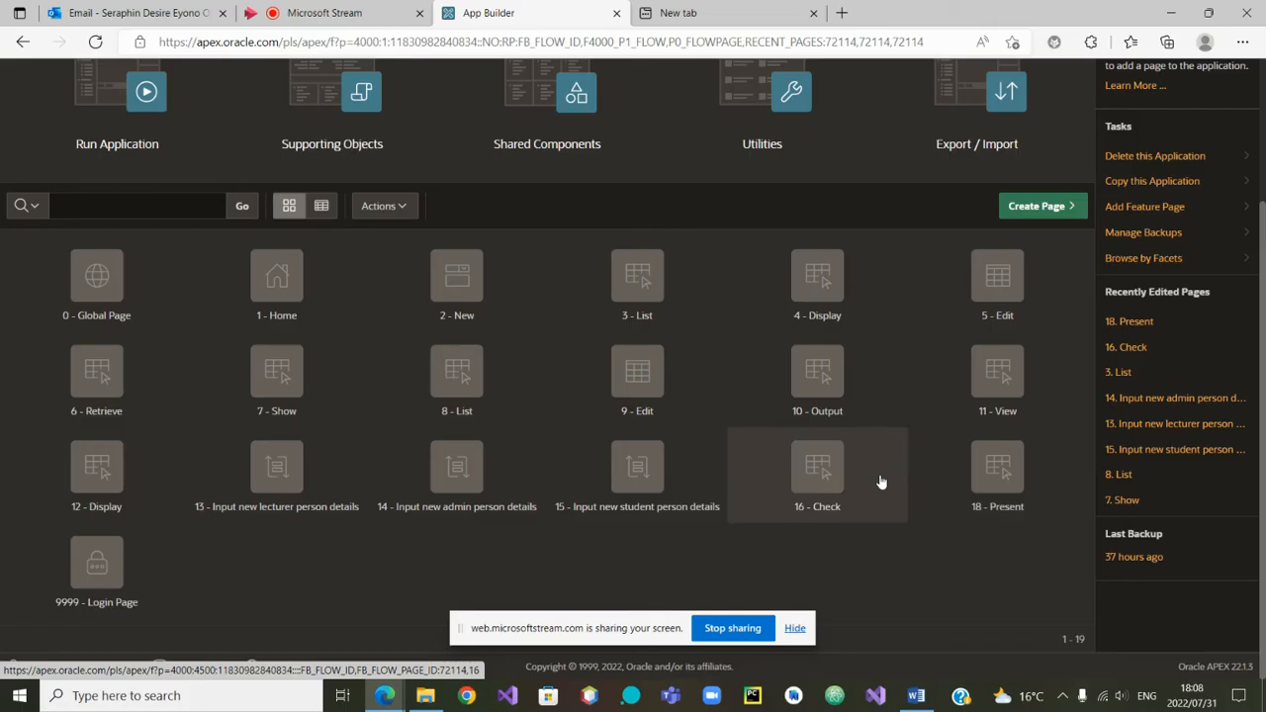
mouse_move(922, 495)
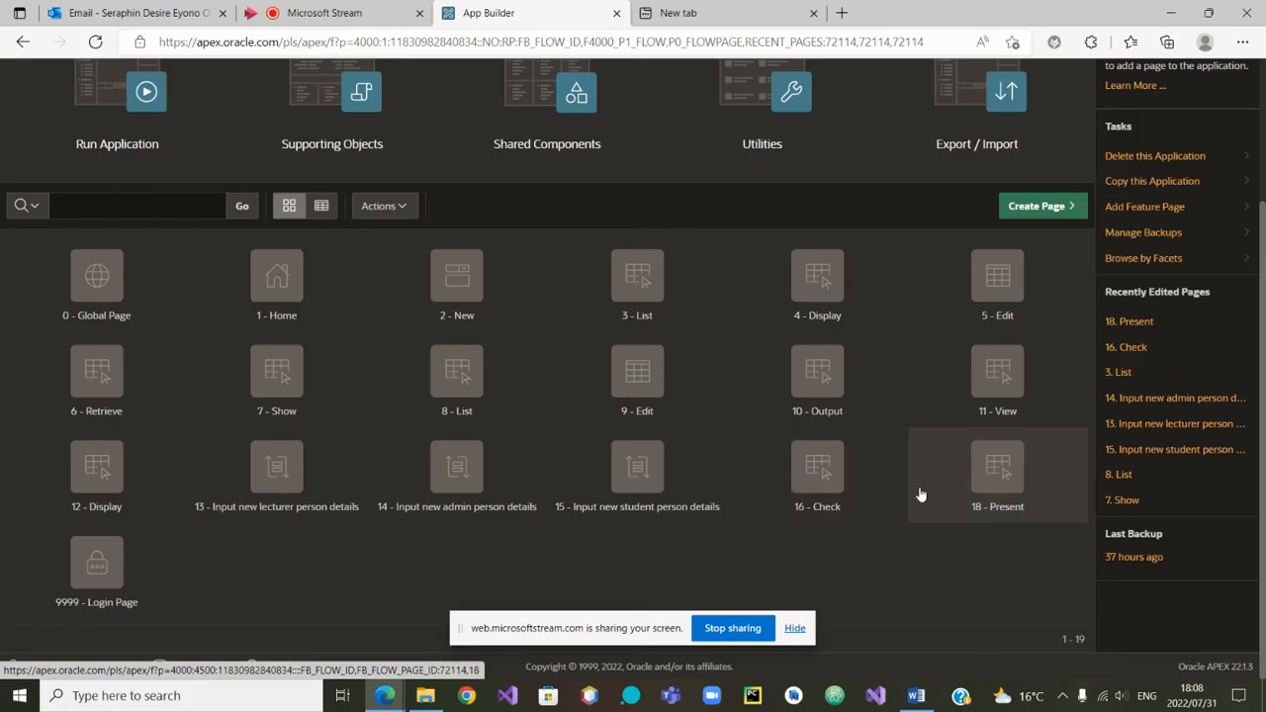
mouse_move(915, 491)
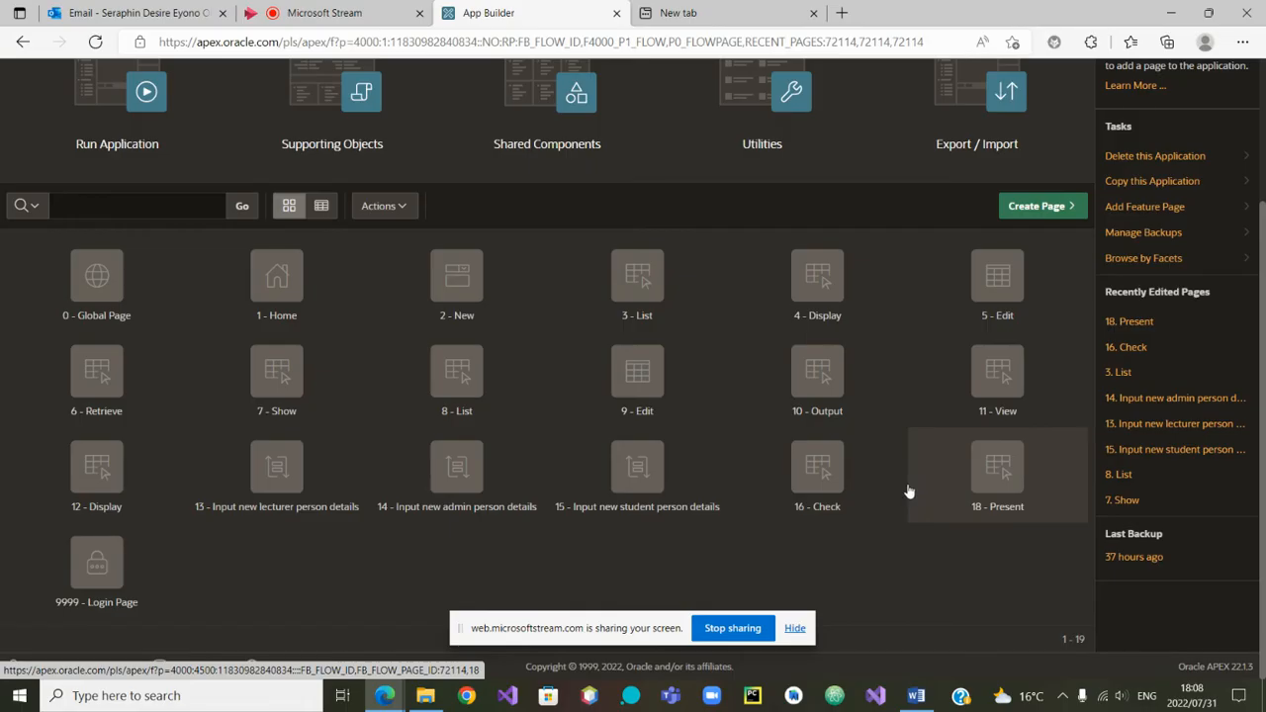
mouse_move(1053, 490)
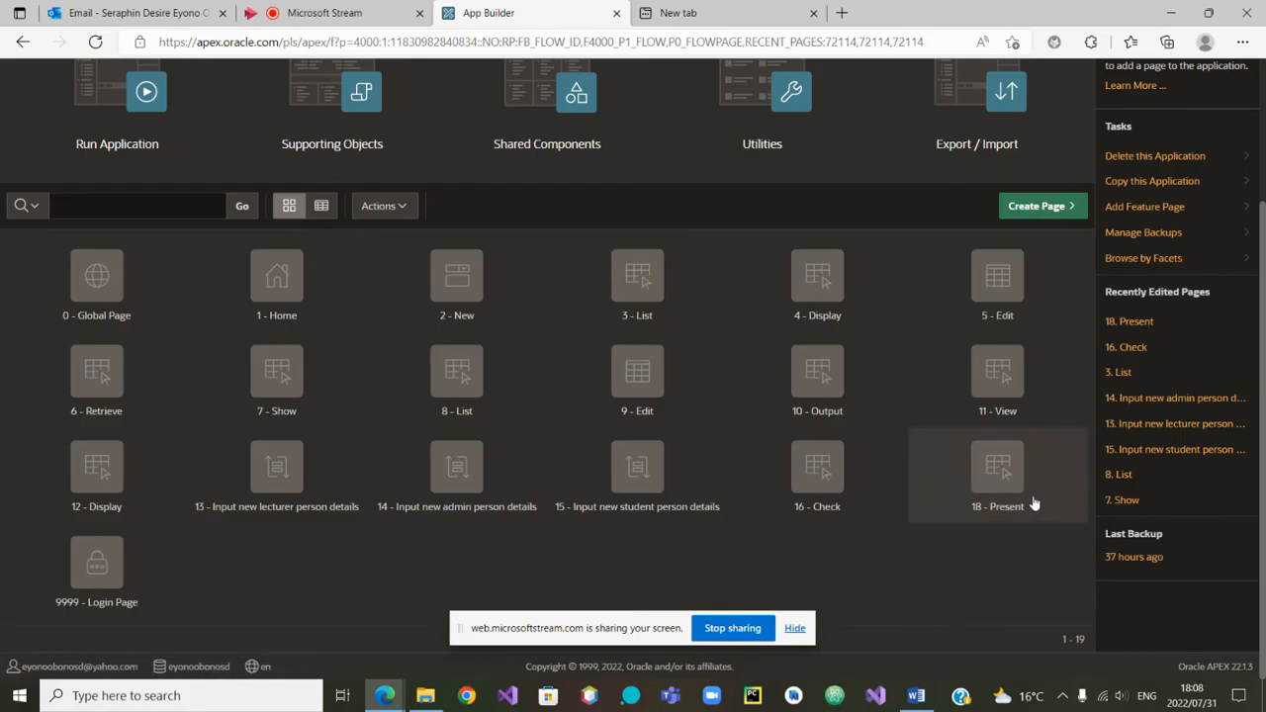
left_click(910, 693)
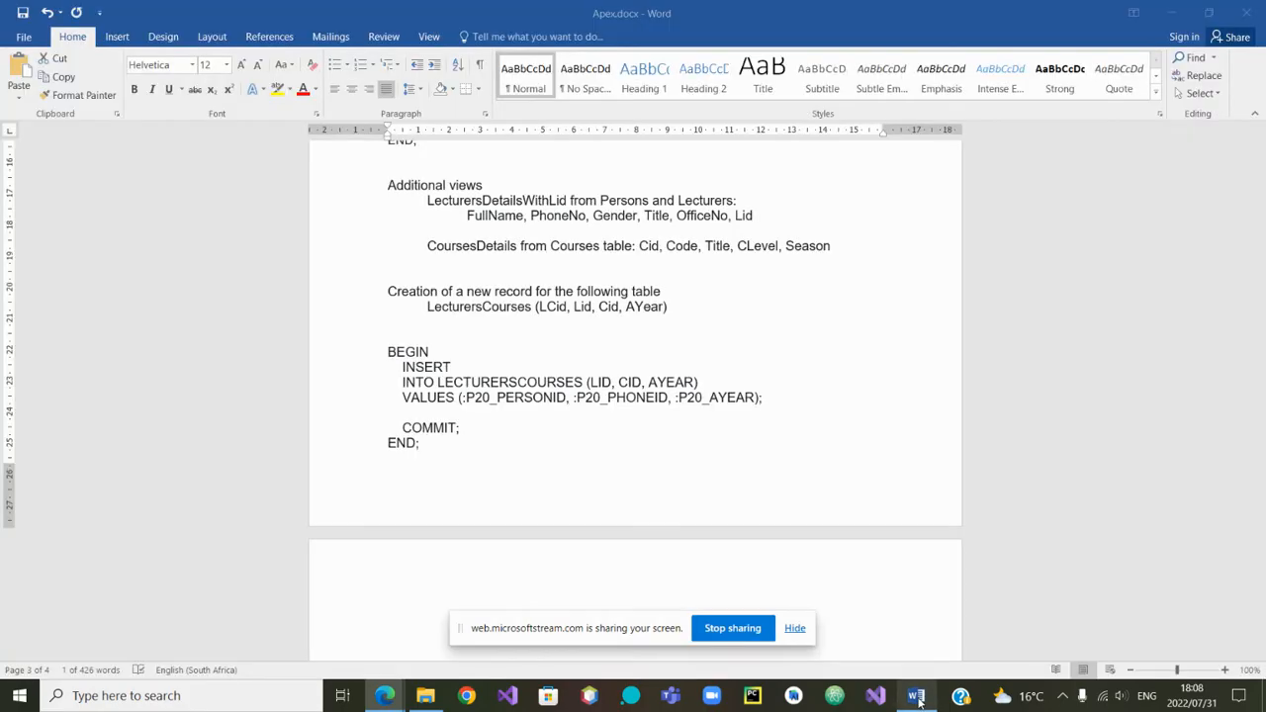
Step: Review the LecturersCourses INSERT, selecting the Lid column and the P20 year bind variable
double_click(649, 245)
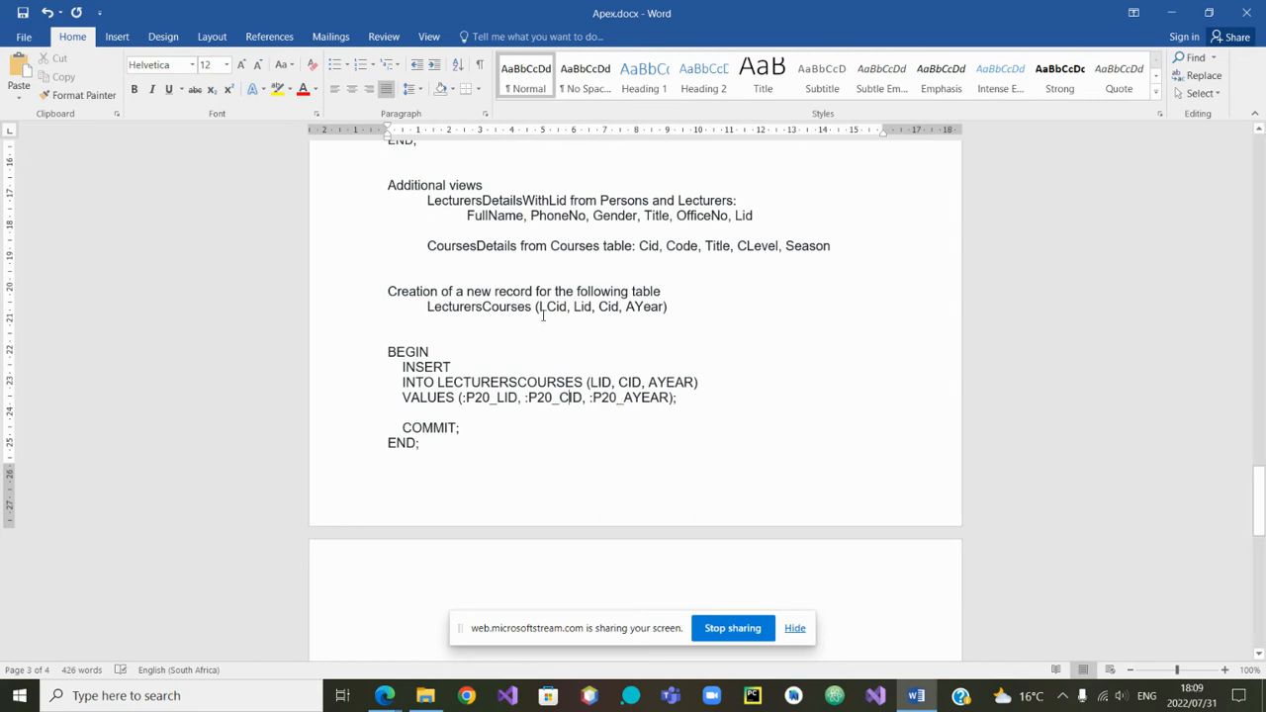
left_click_drag(574, 305, 622, 305)
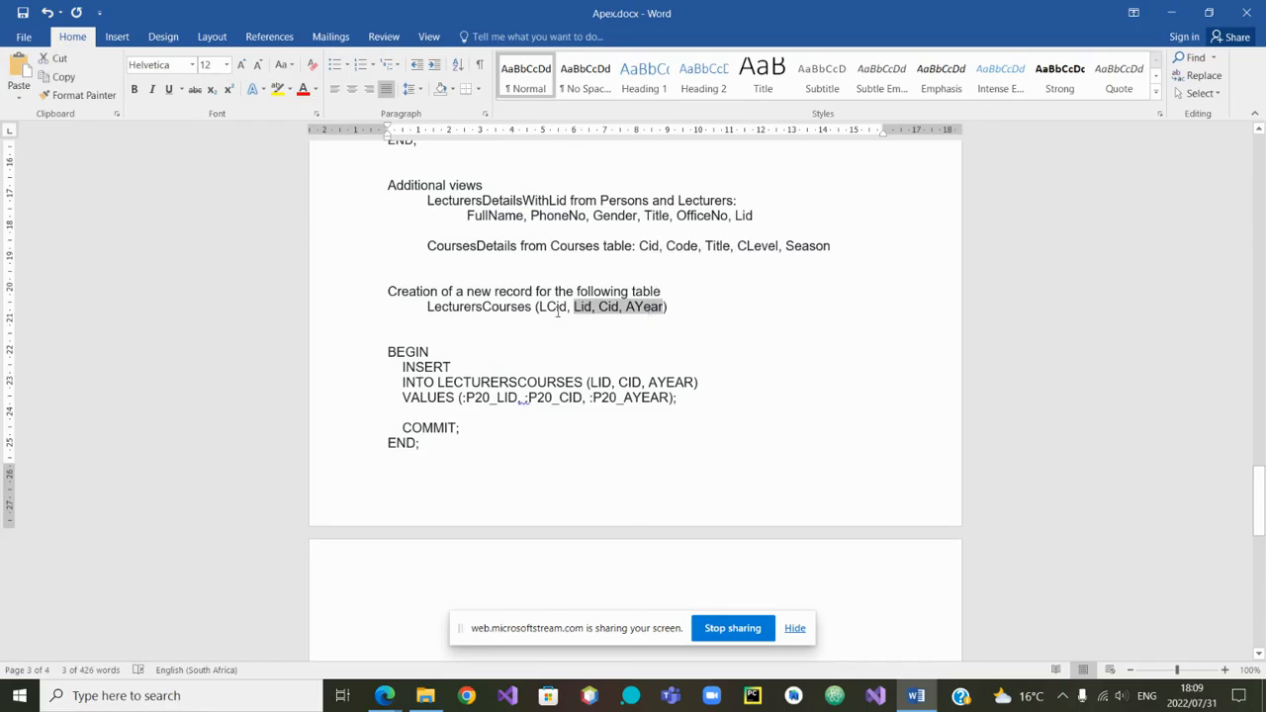
left_click(548, 307)
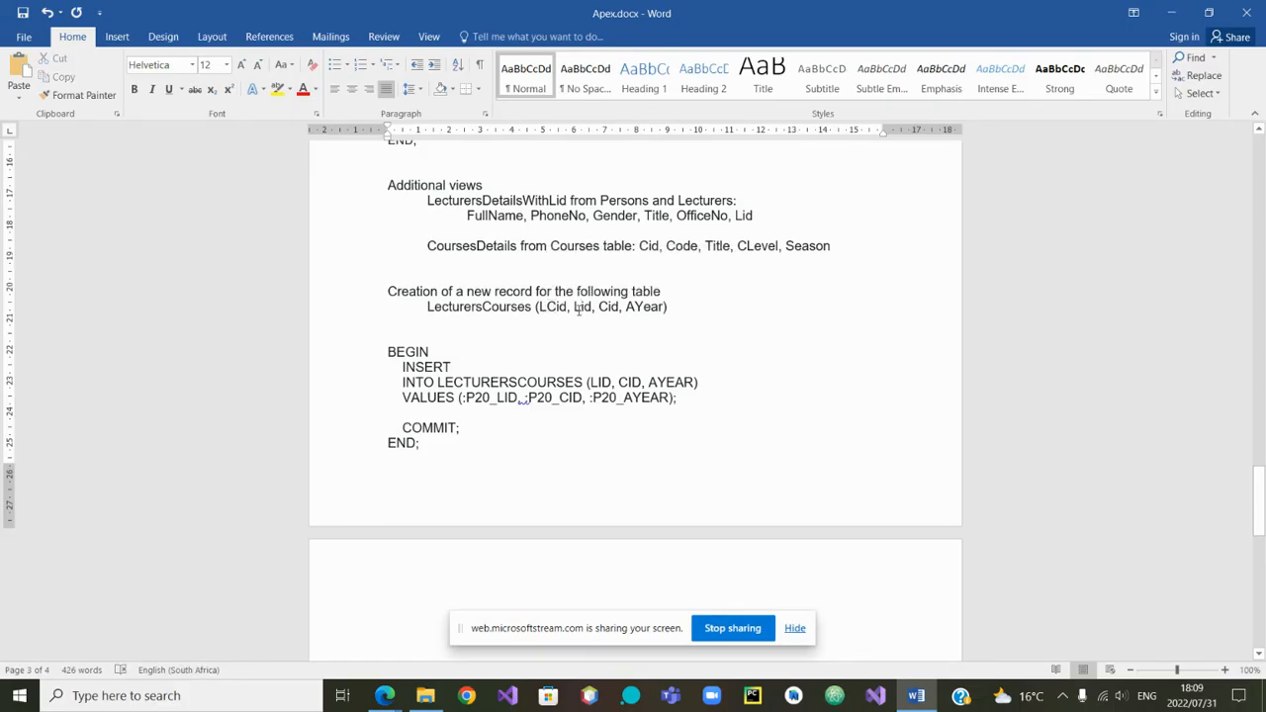
double_click(582, 307)
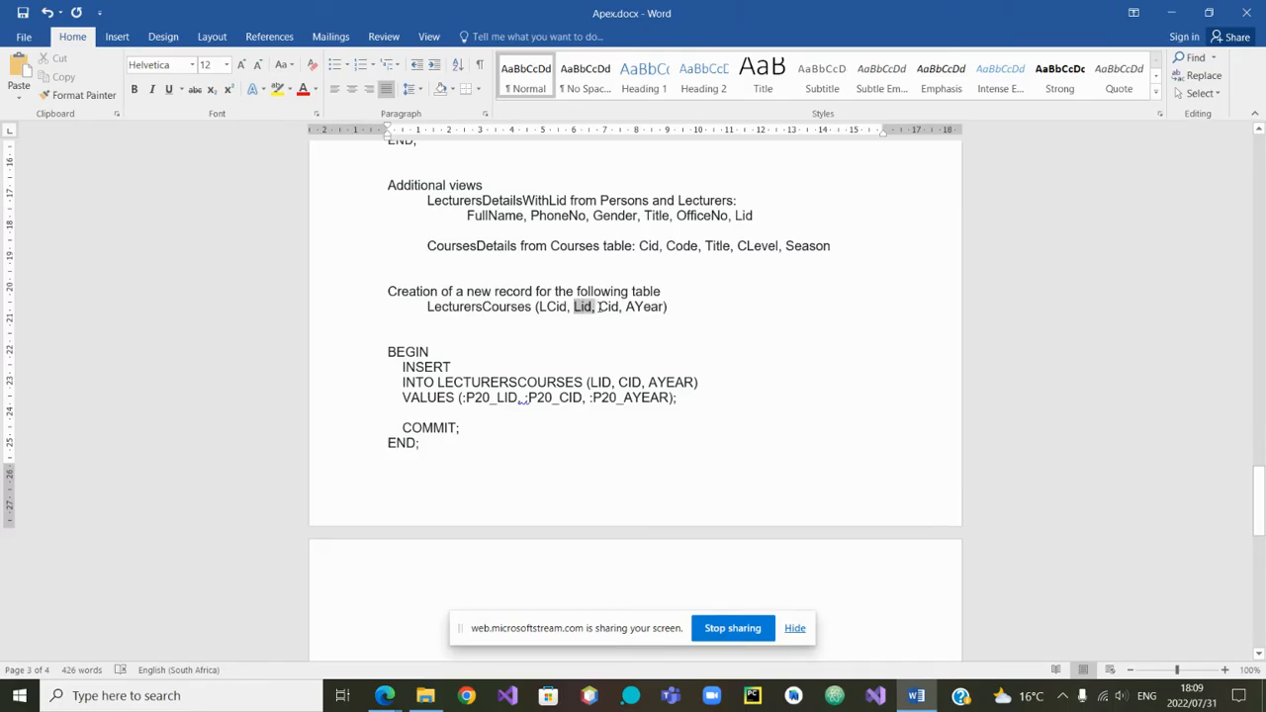
left_click_drag(574, 305, 667, 305)
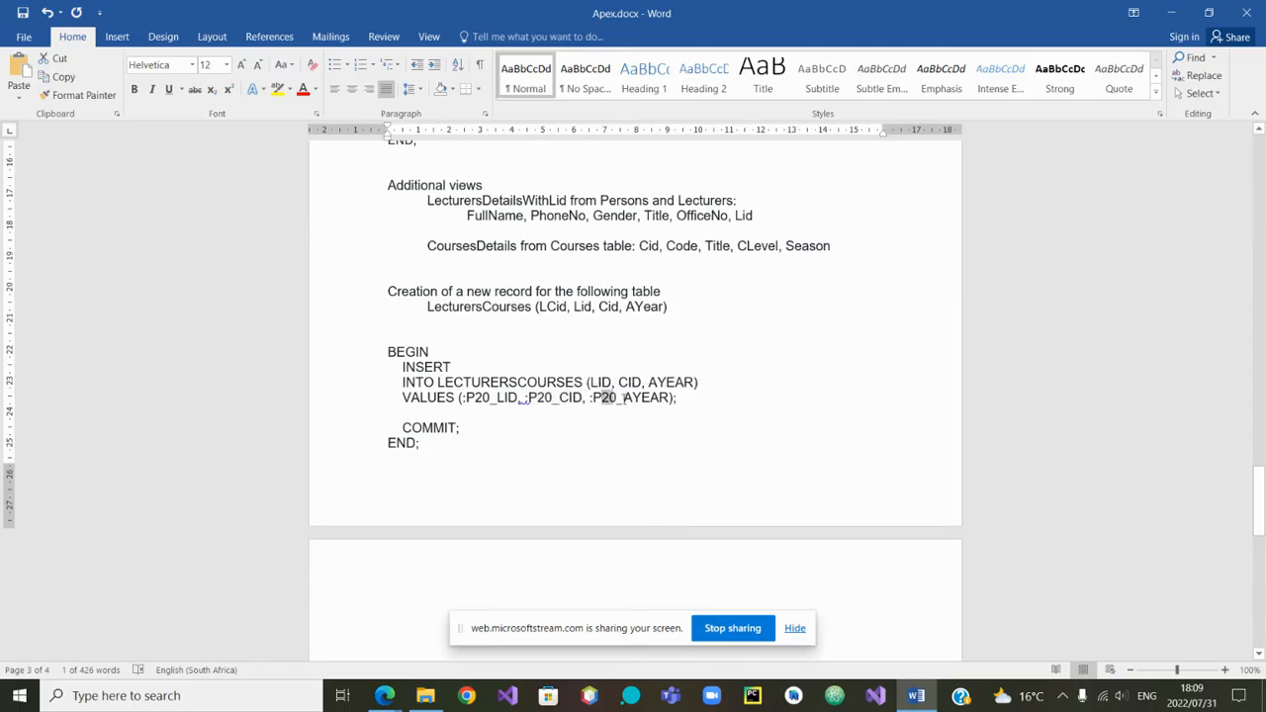
double_click(636, 398)
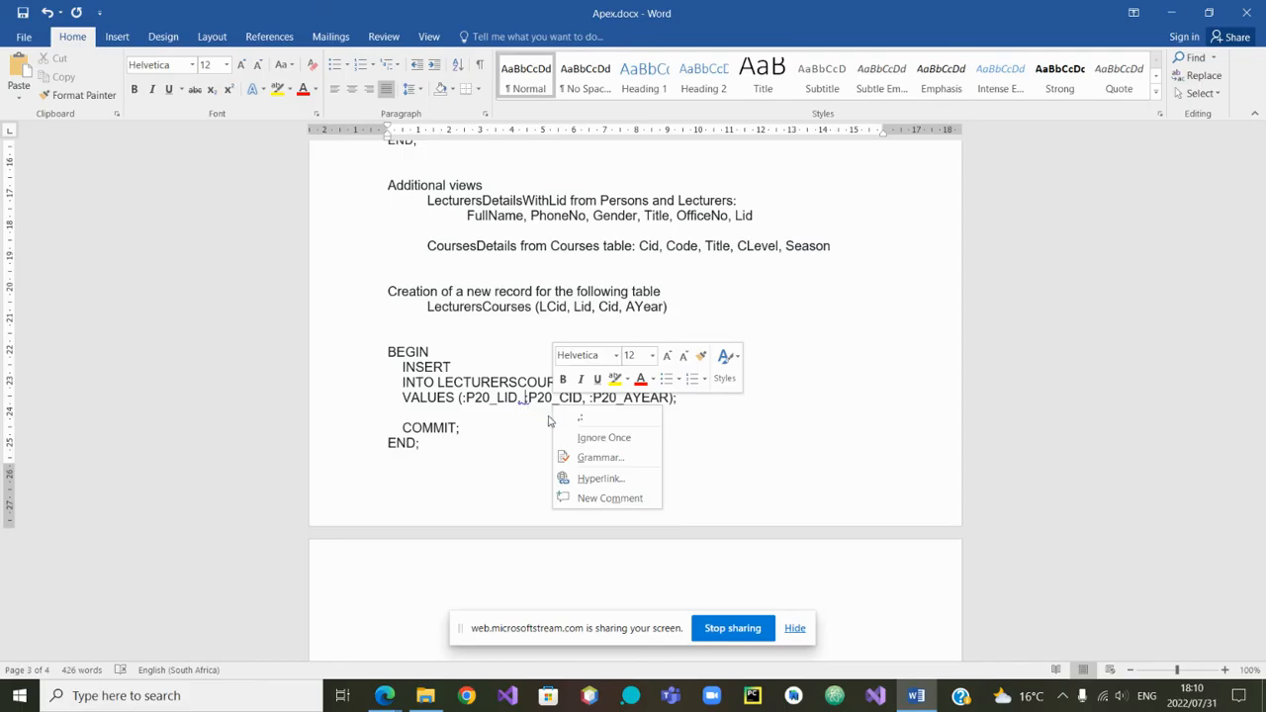
Step: Dismiss the spelling flags on the :P20_LID, :P20_CID, :P20_AYEAR bind variables with Ignore Once
left_click(603, 437)
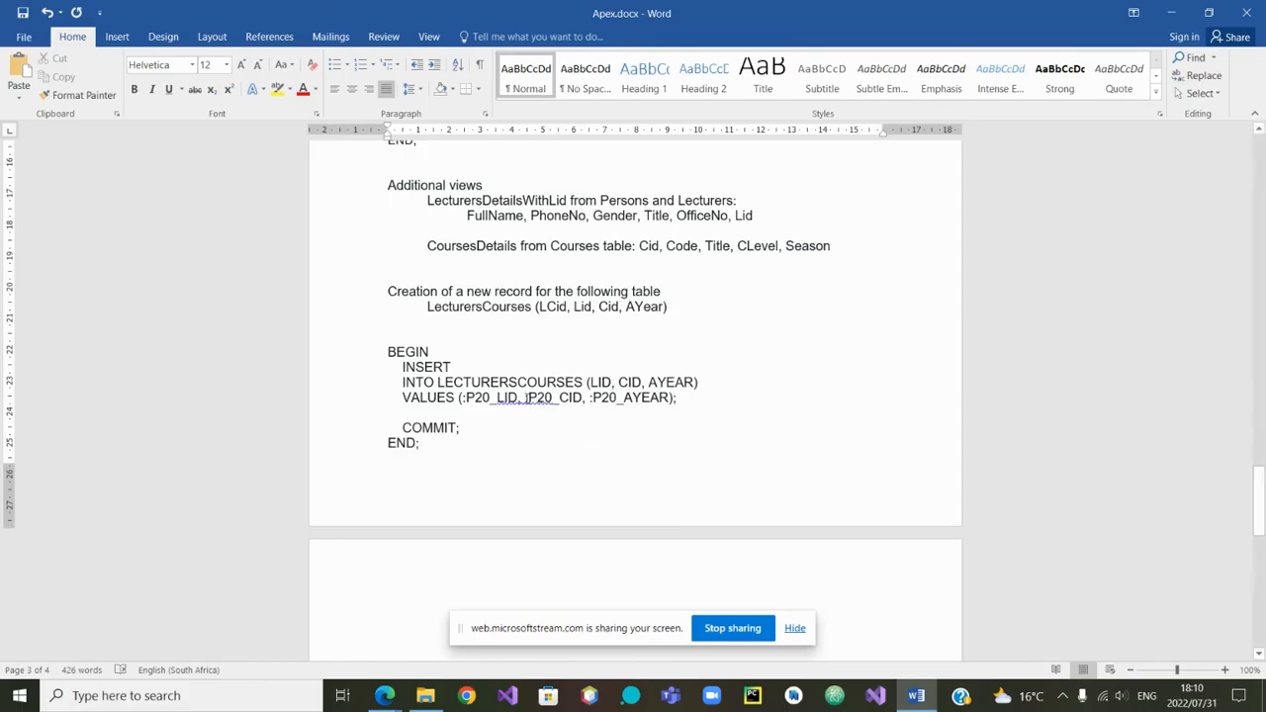
right_click(499, 397)
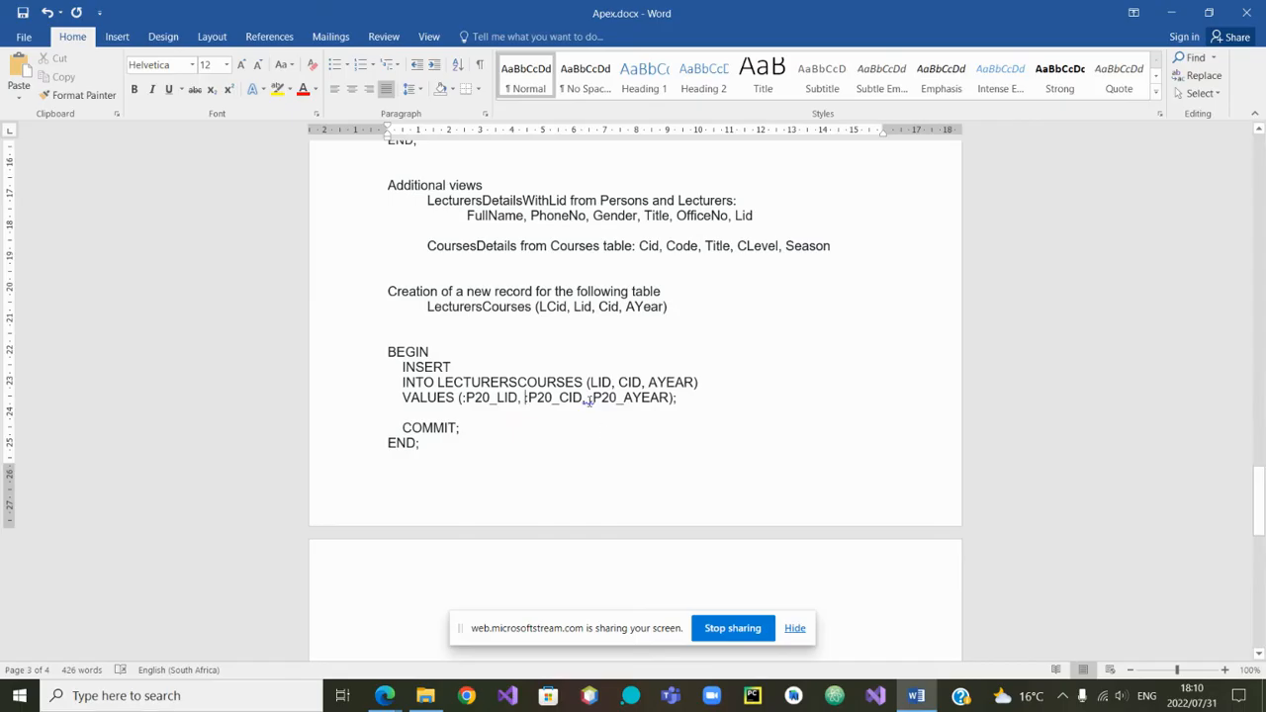
right_click(574, 395)
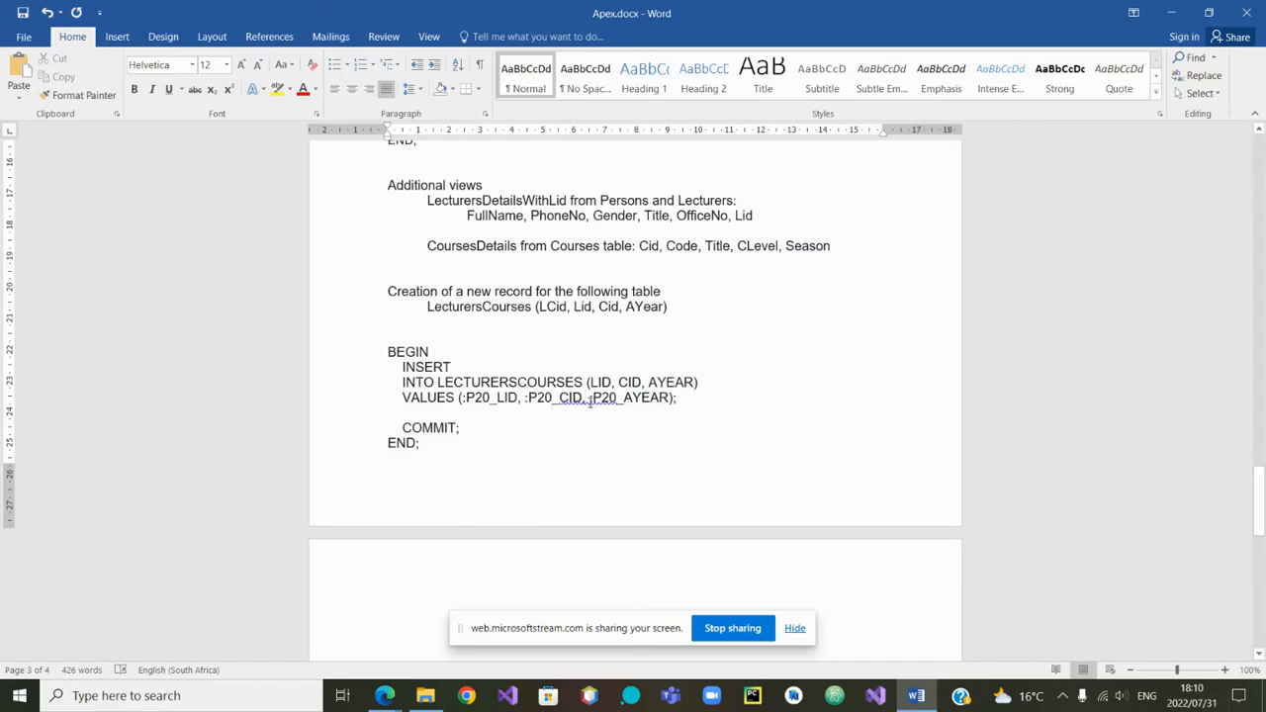
right_click(589, 398)
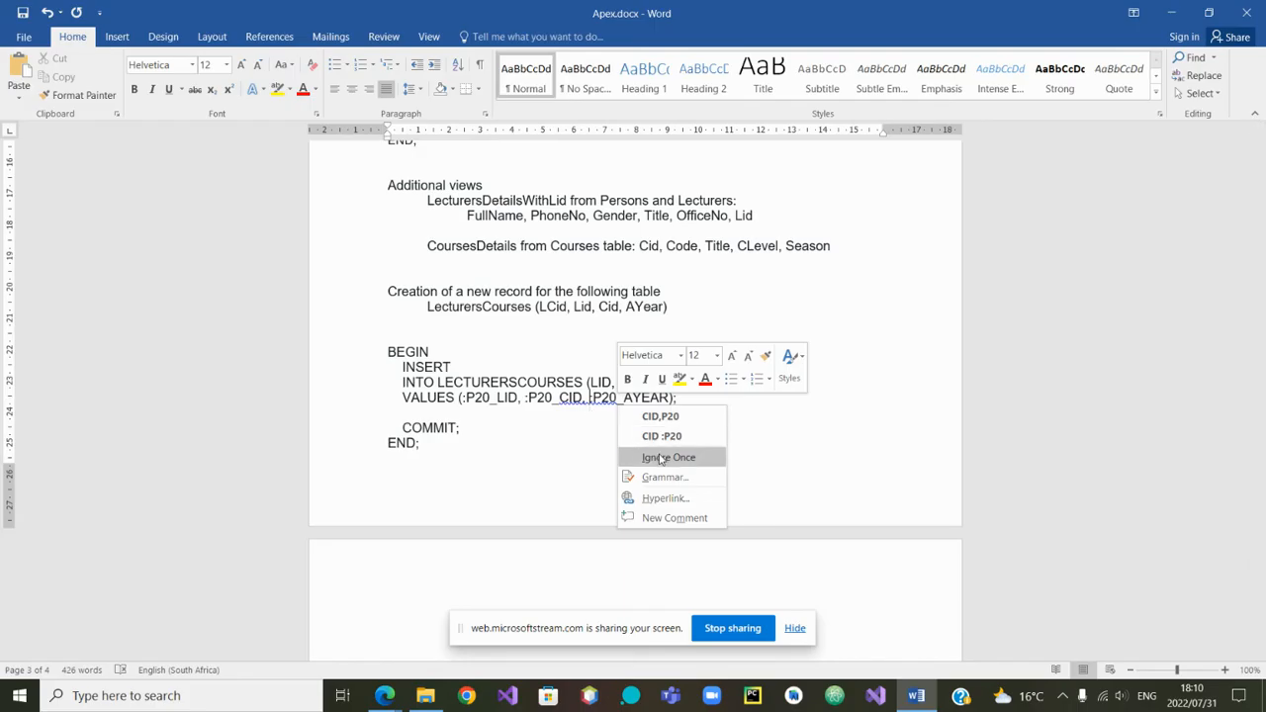
left_click(669, 457)
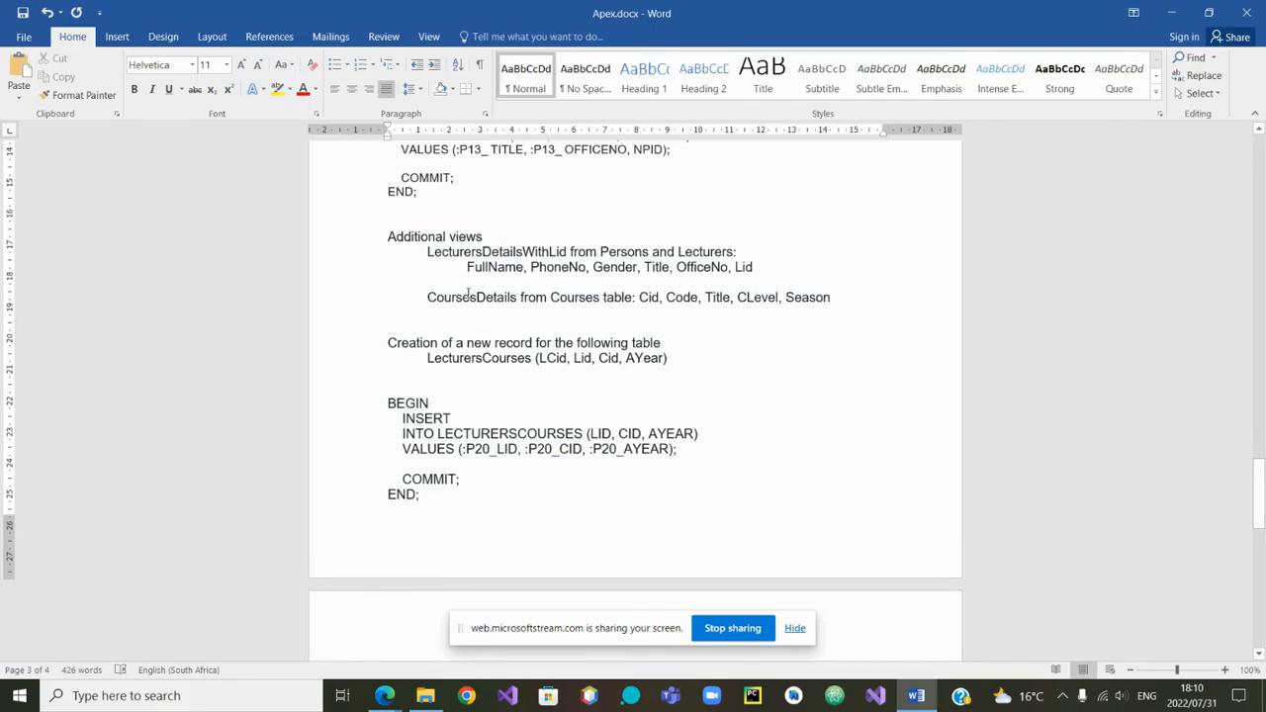
scroll("down", 3)
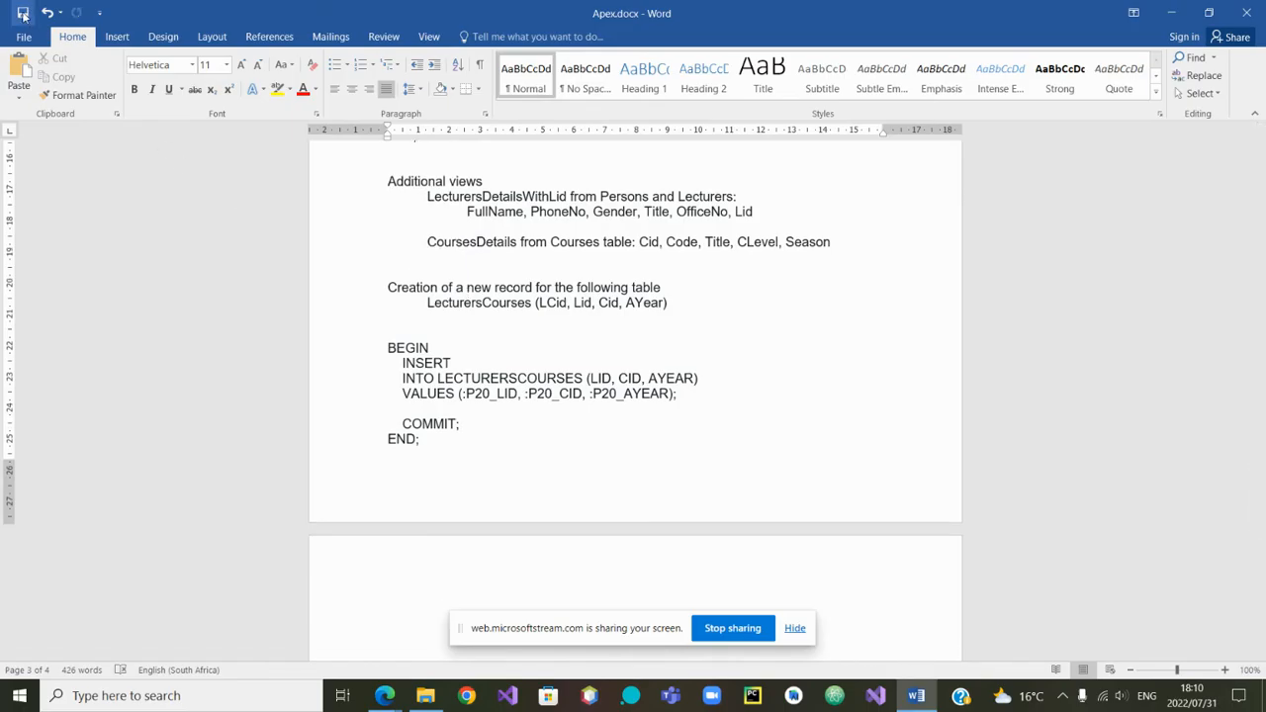
mouse_move(172, 645)
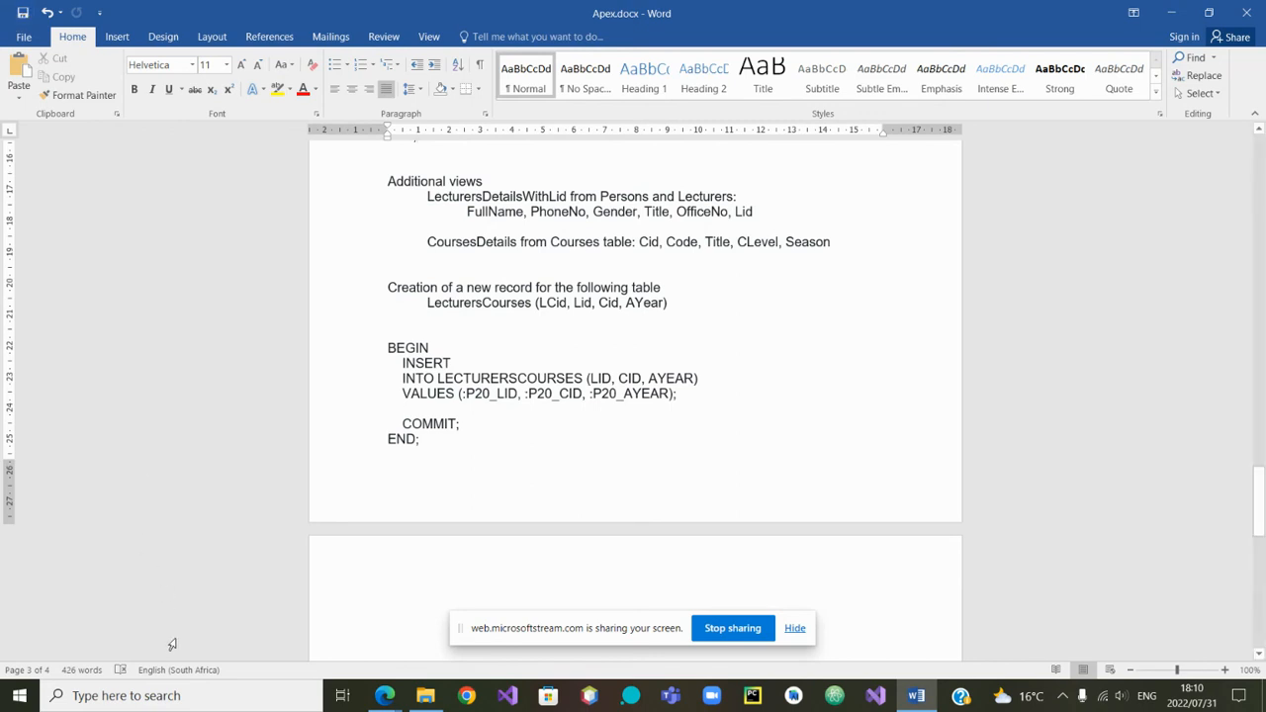
mouse_move(388, 696)
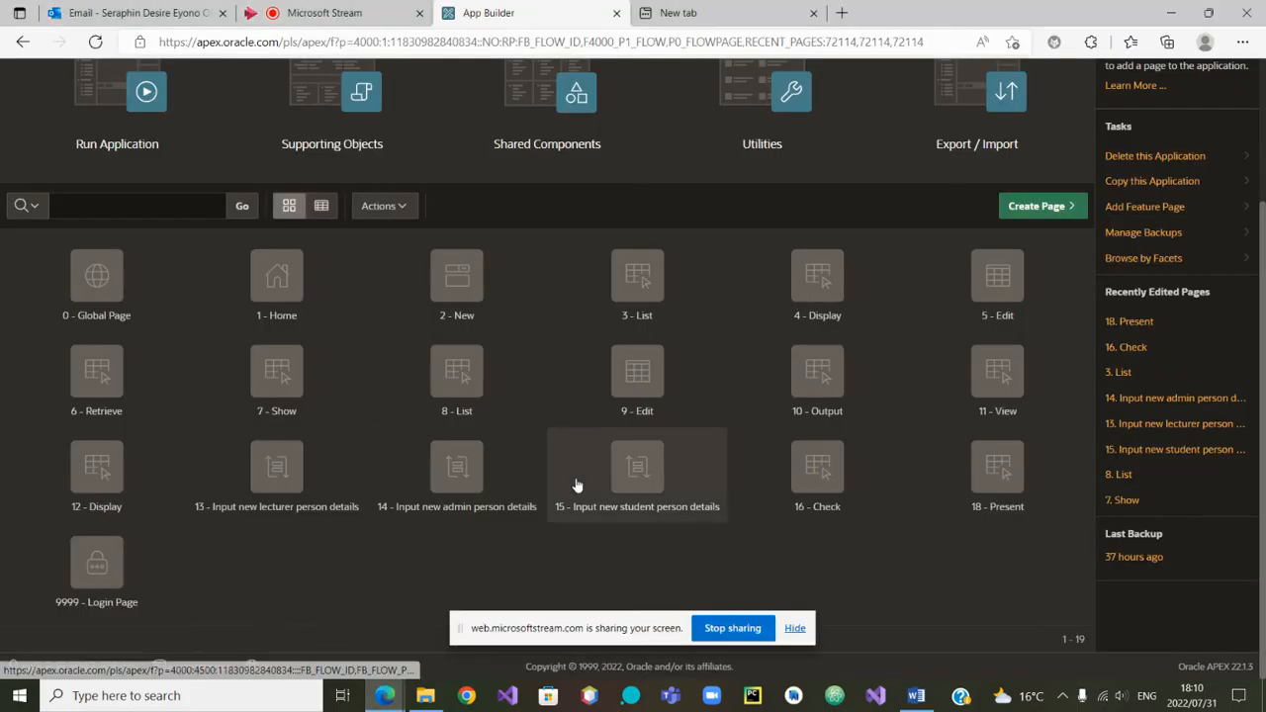
Step: Start creating a new page and scroll the gallery down to the Wizard type
left_click(1041, 206)
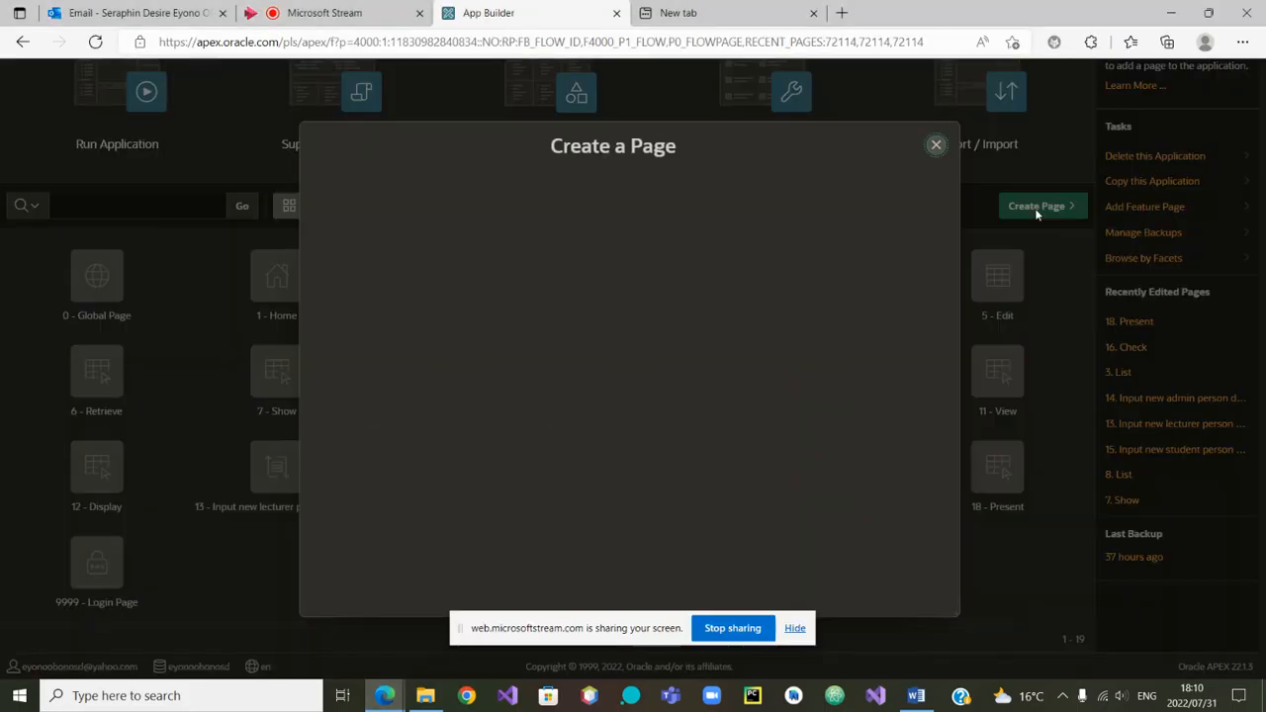
left_click(1037, 206)
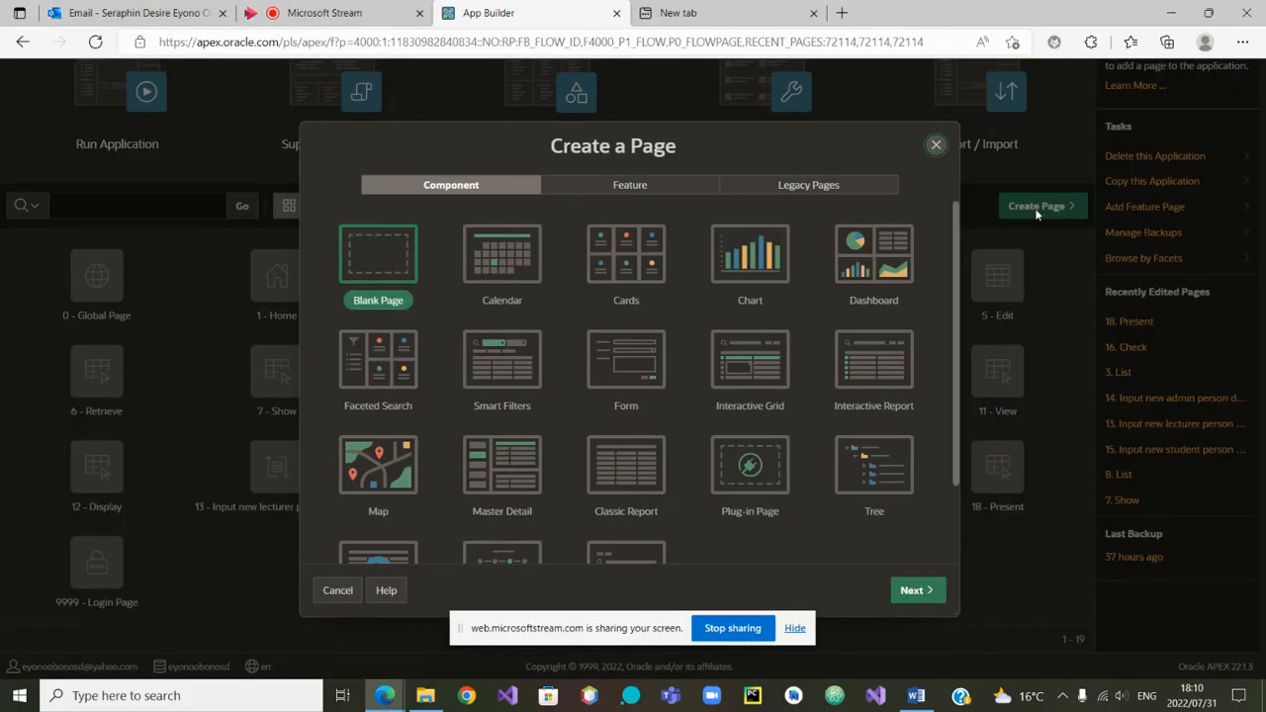
scroll("down", 3)
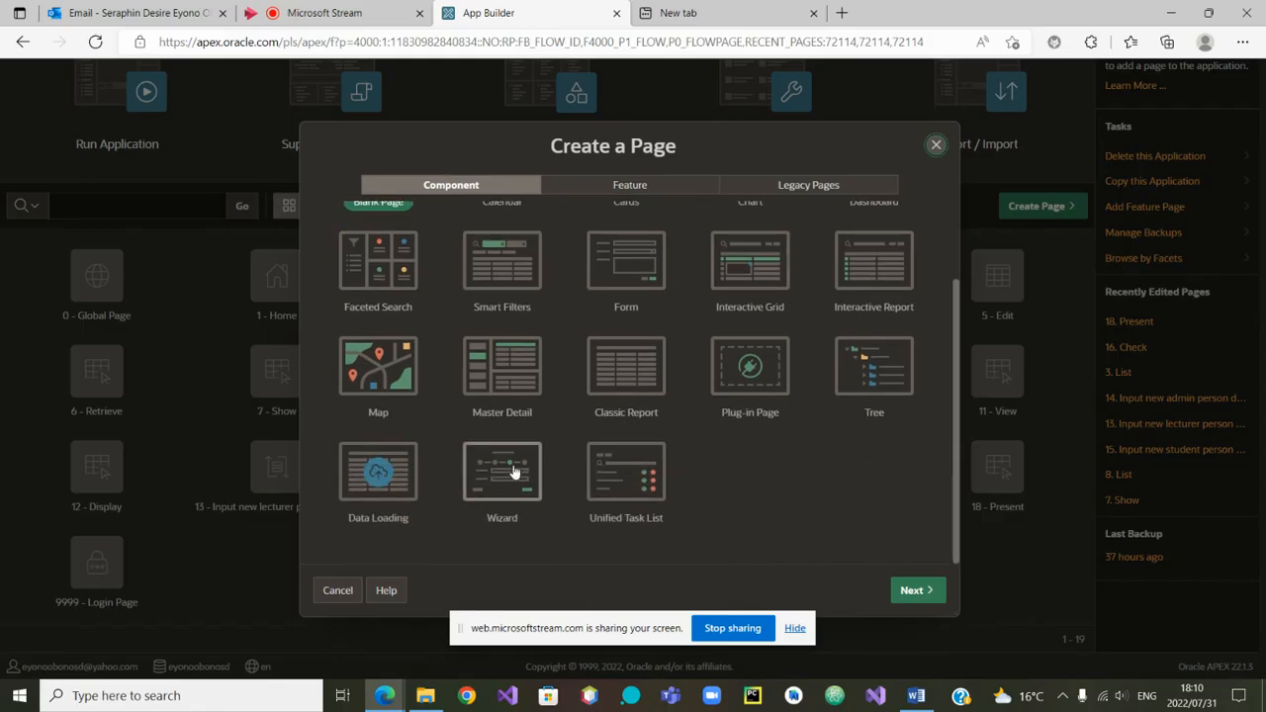
mouse_move(517, 504)
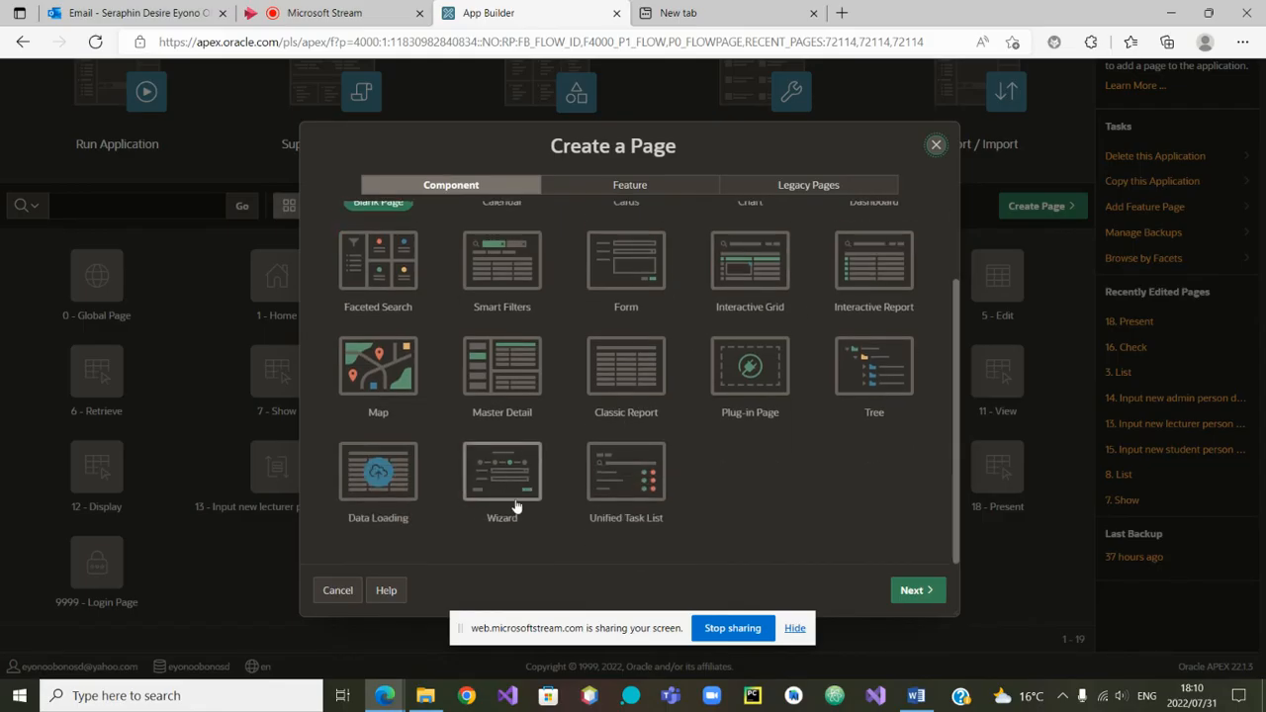
mouse_move(479, 516)
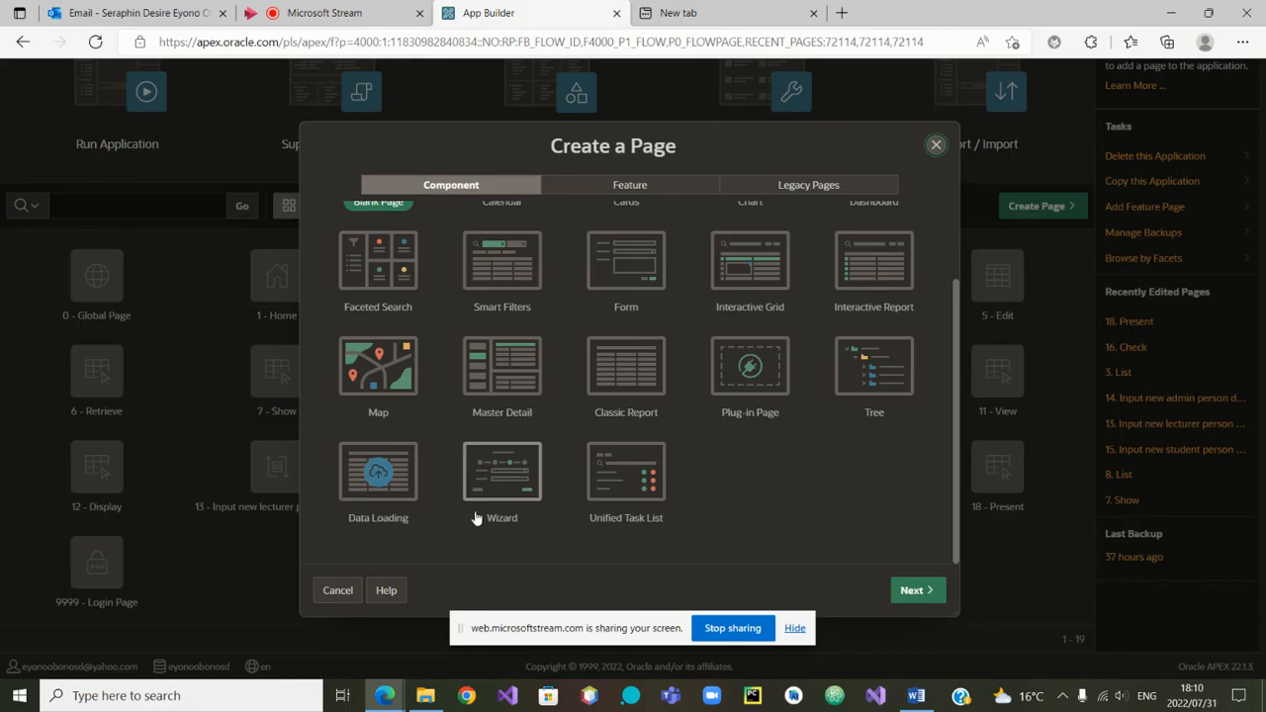
mouse_move(502, 477)
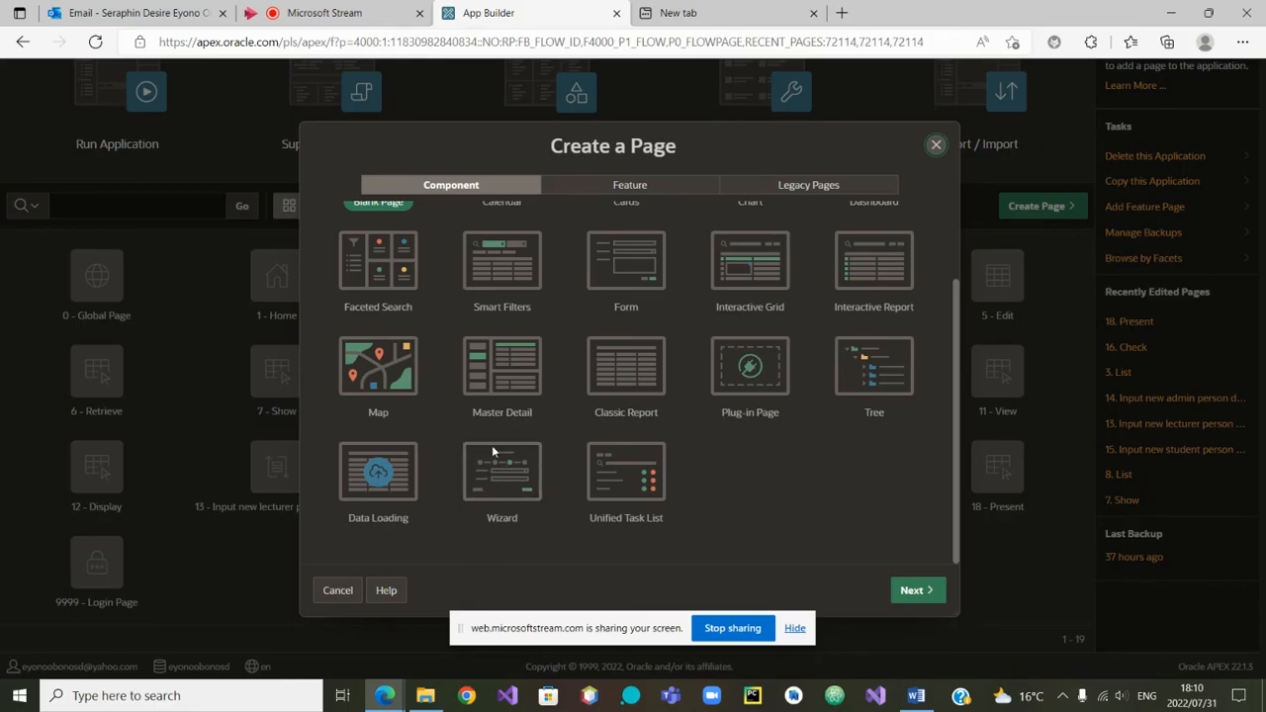
Step: Choose the Wizard page type and name the wizard 'Assign Courses'
left_click(502, 469)
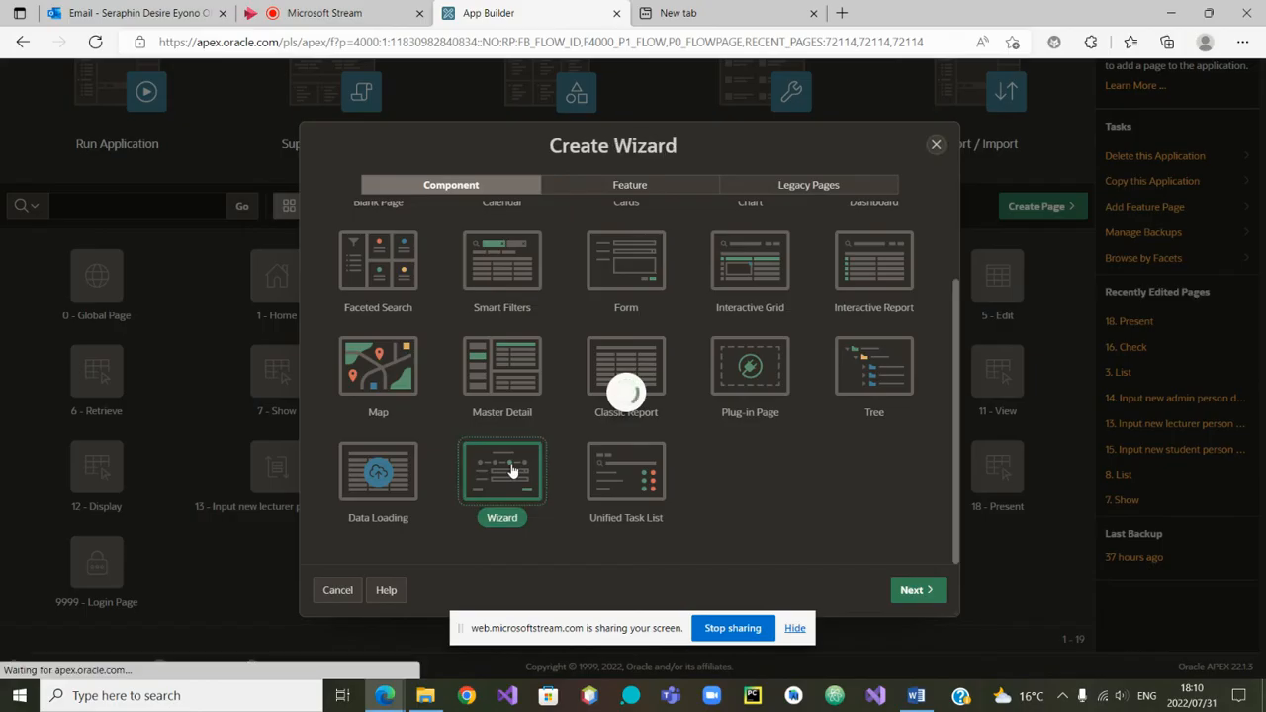
left_click(918, 590)
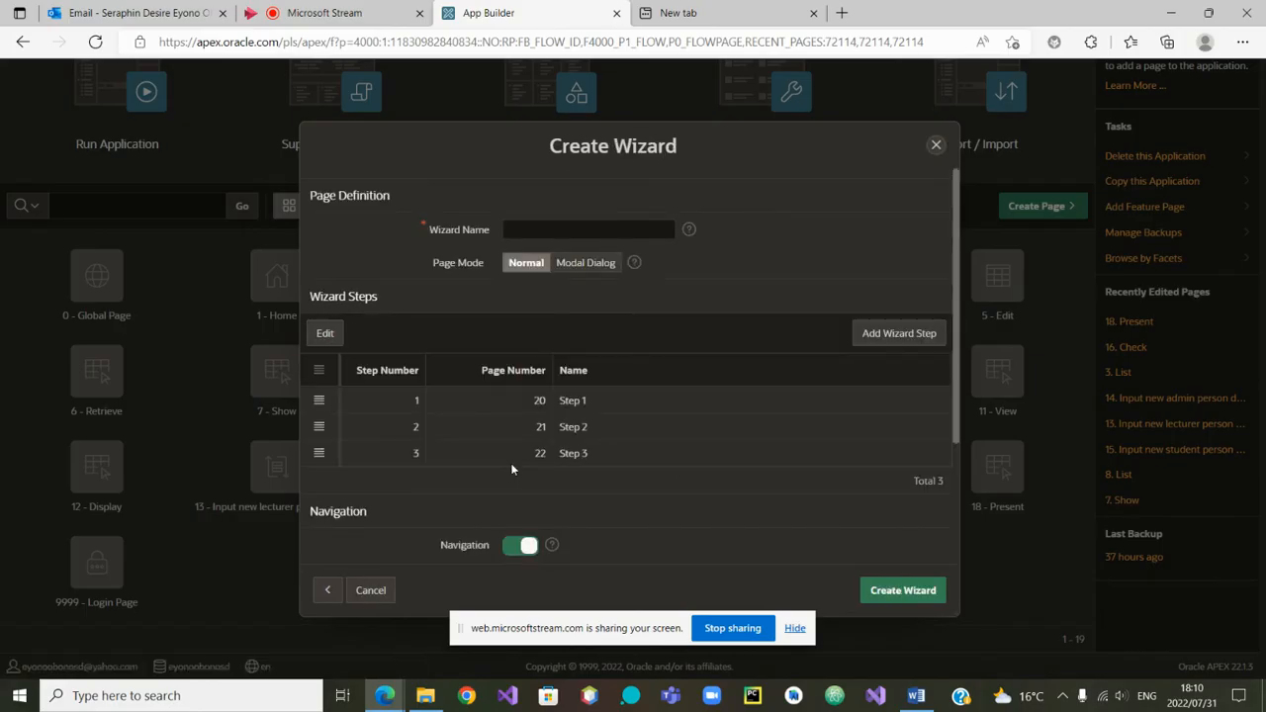
left_click(587, 230)
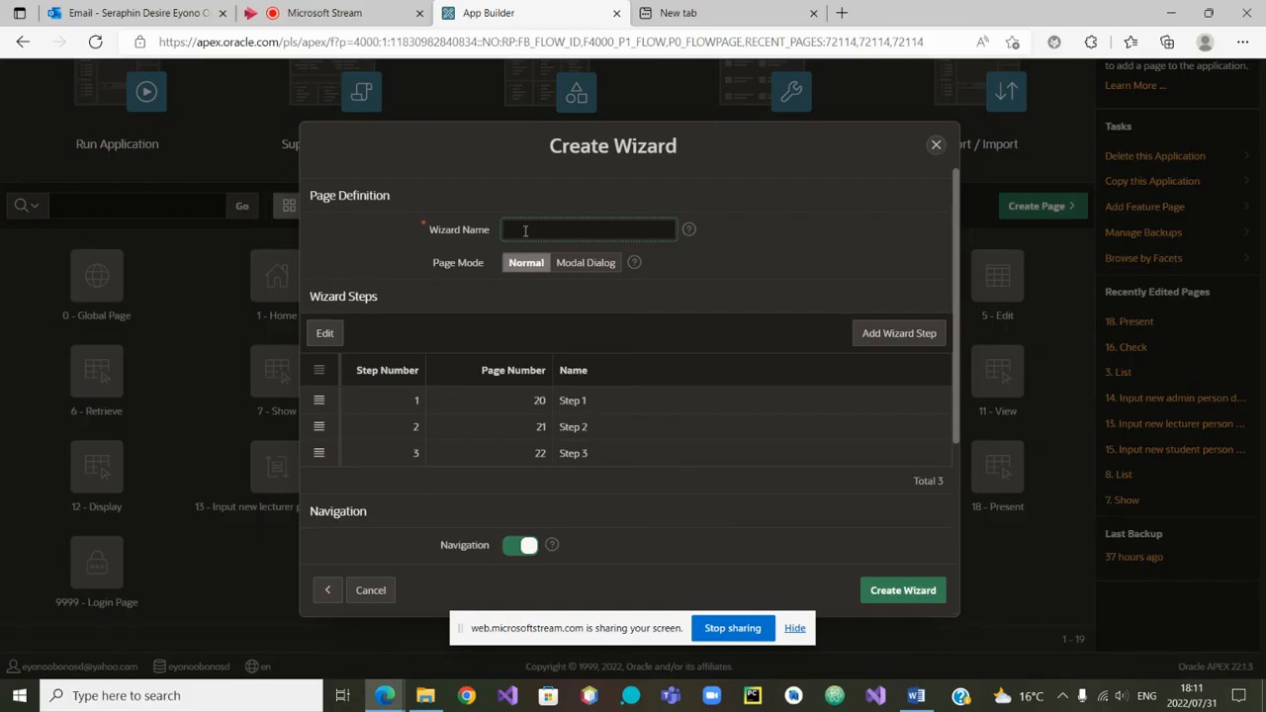
type("Assig")
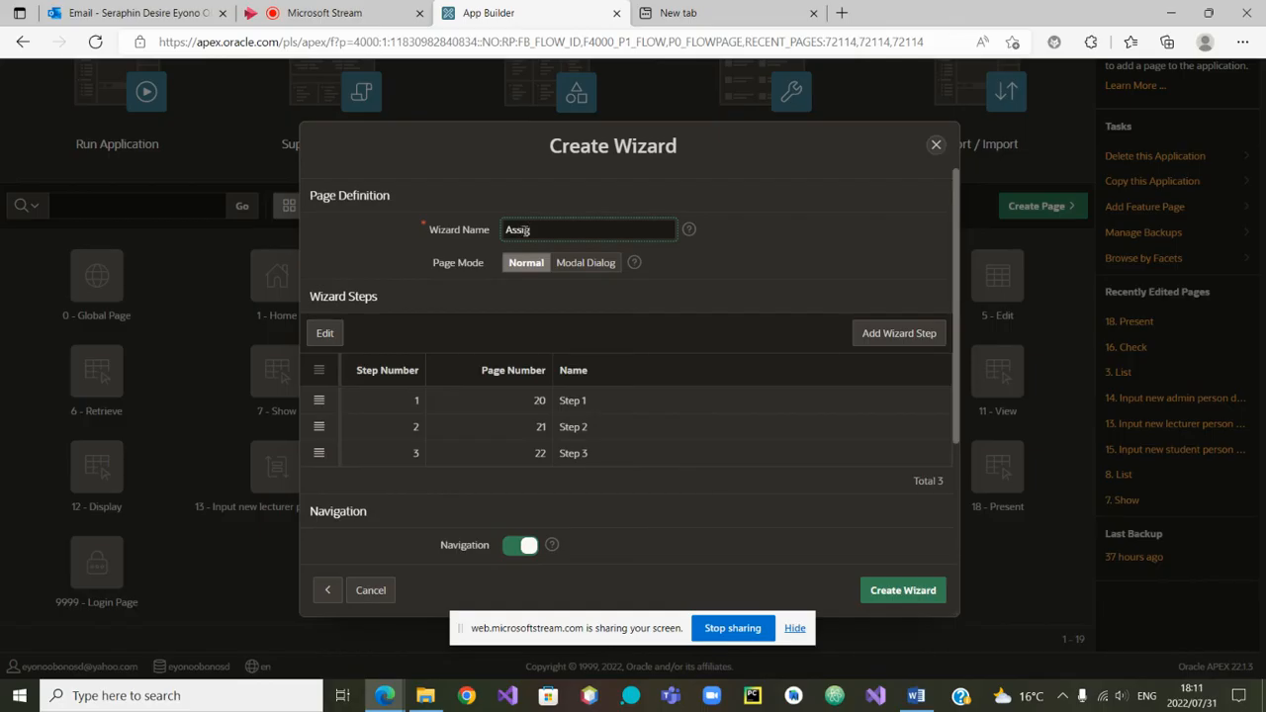
type("n Cou")
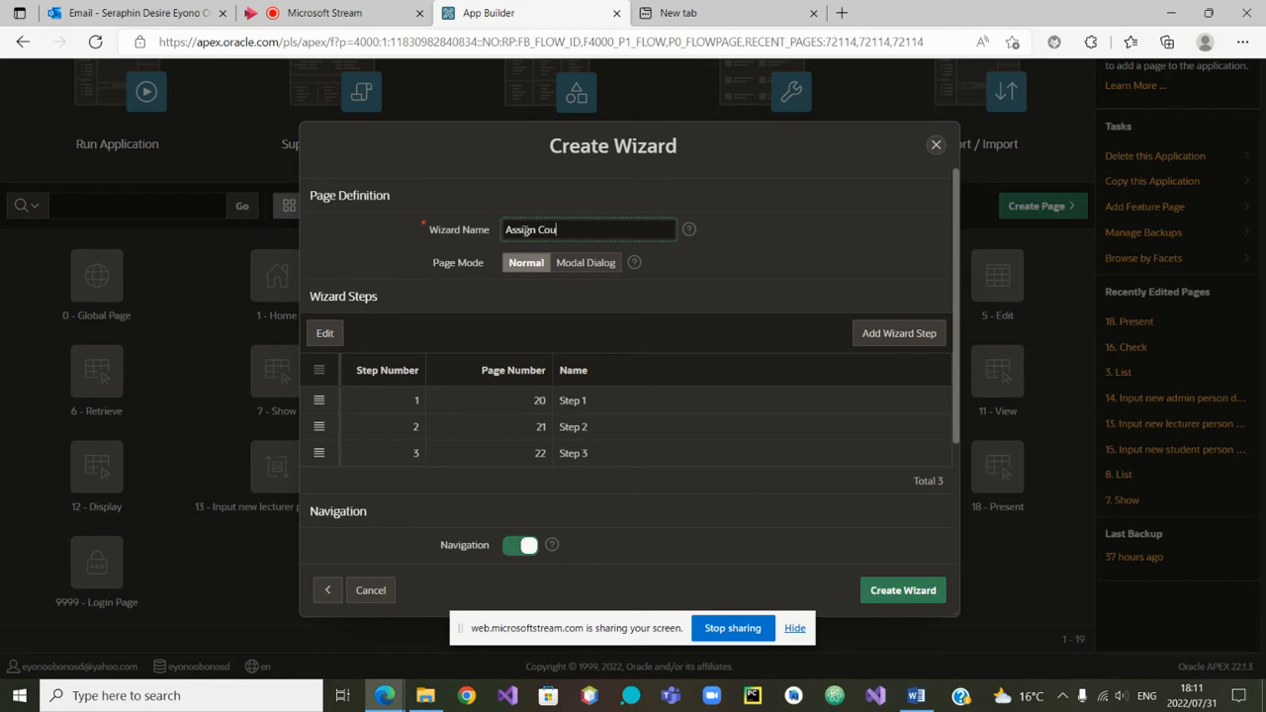
type("rses")
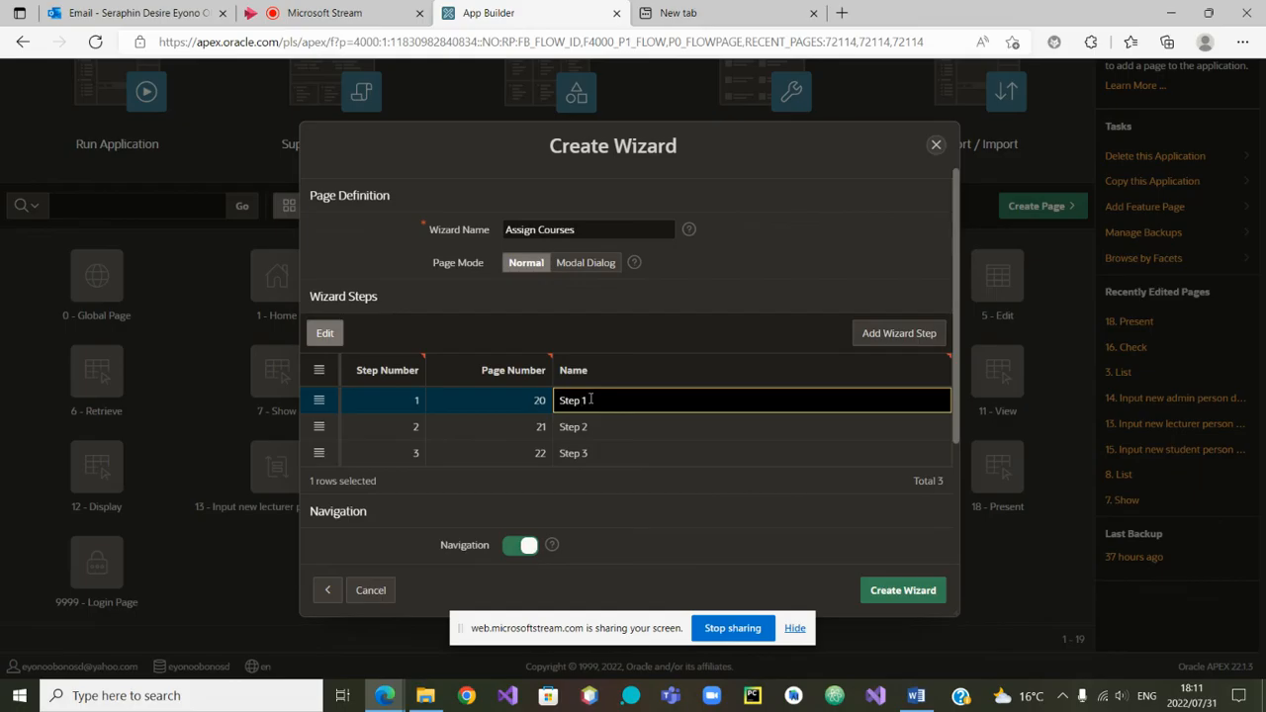
Step: Name the first wizard step 'Step 1: Choose lecturer'
type("Assig")
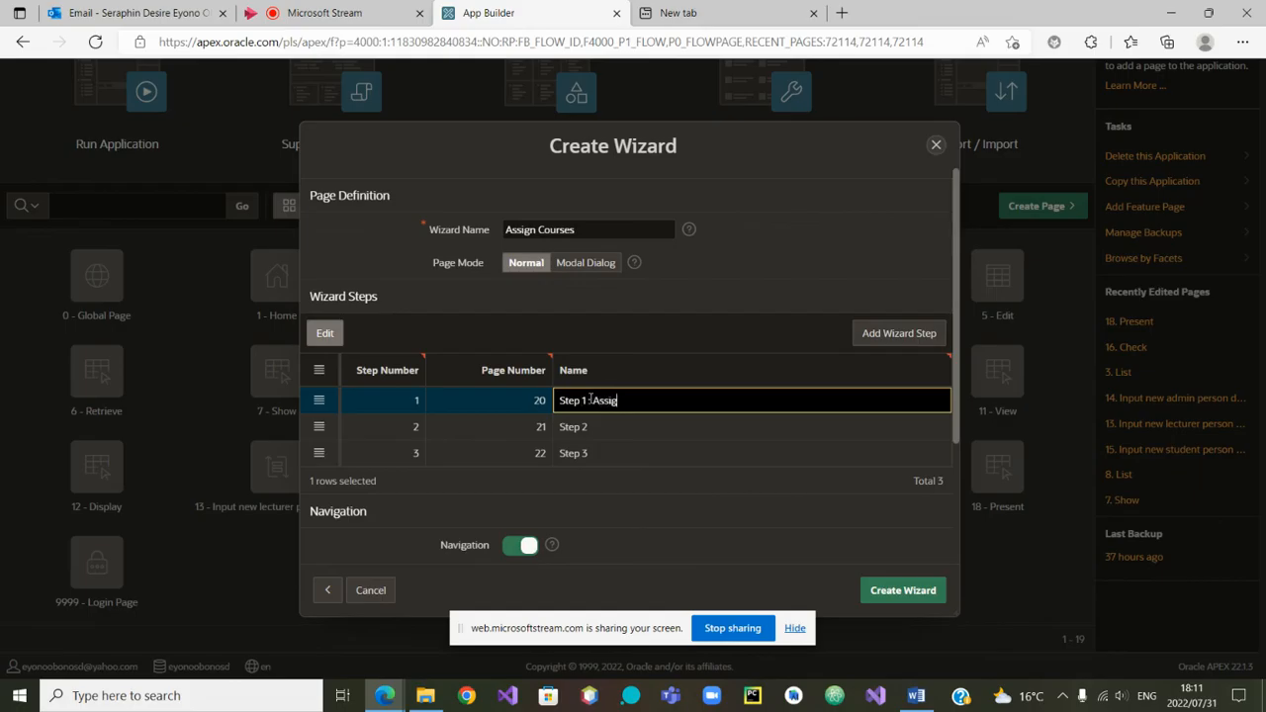
type("n")
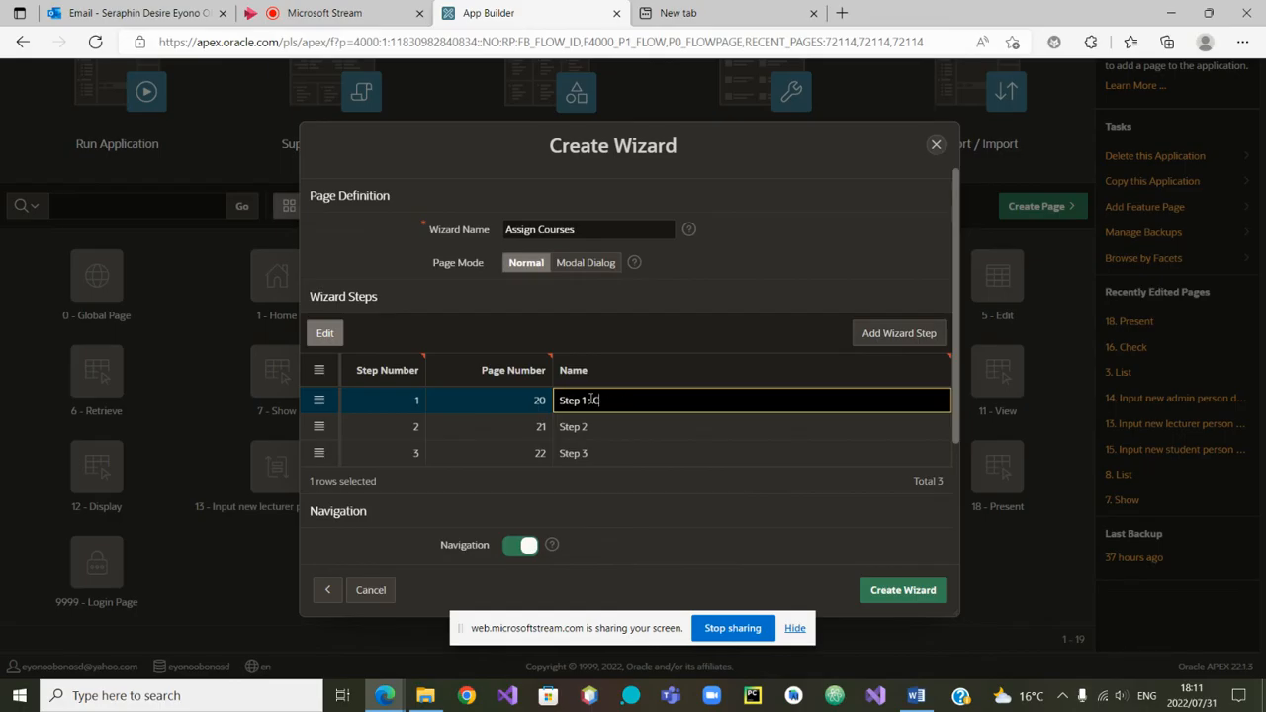
type("hose")
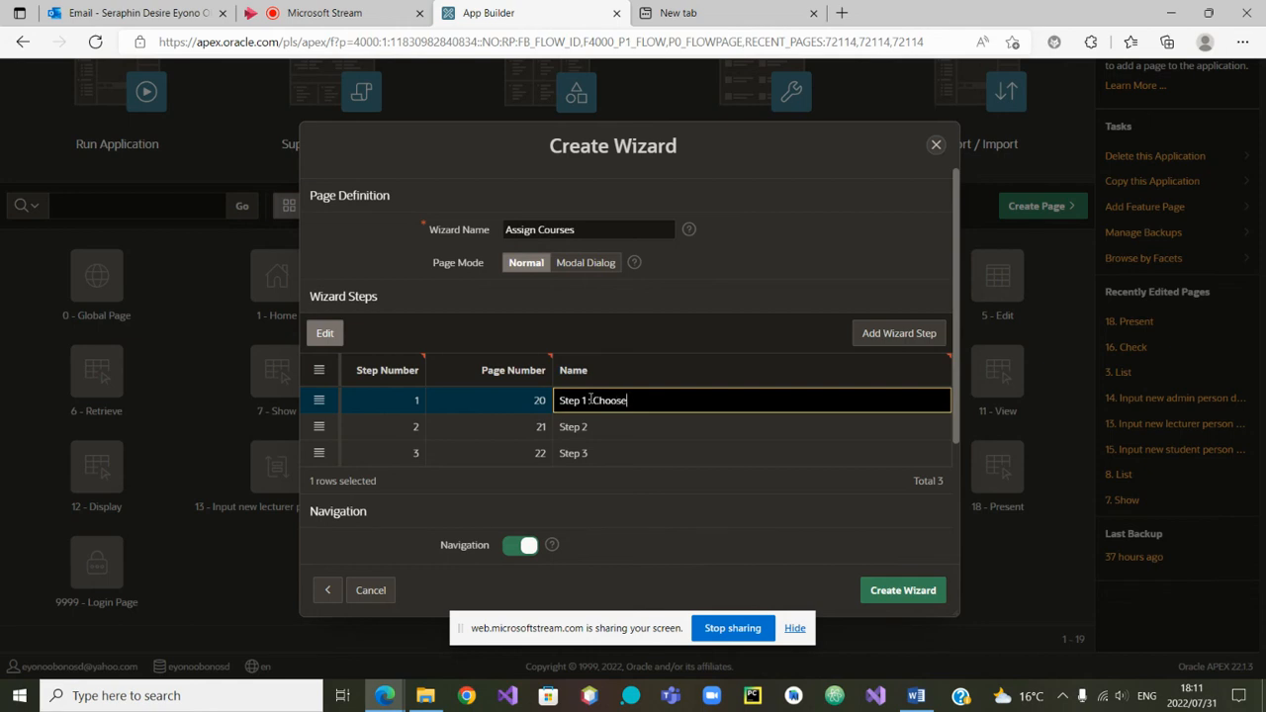
type("a lect")
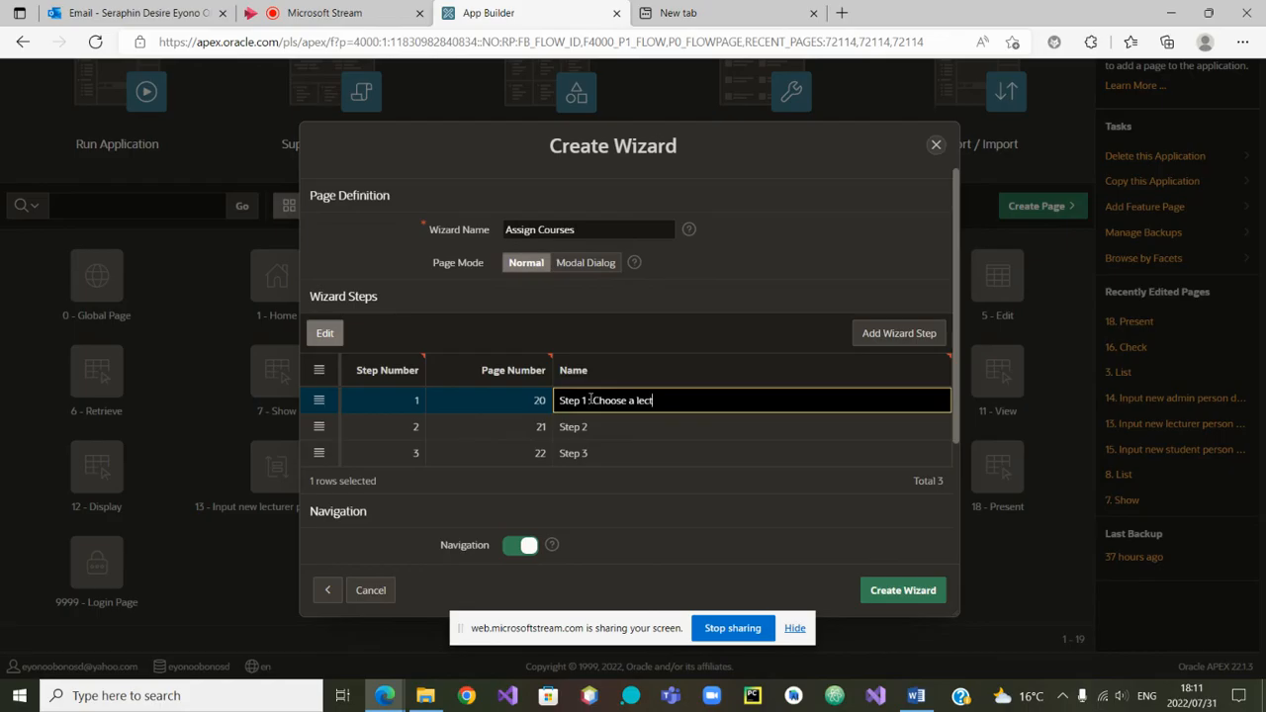
type("urer")
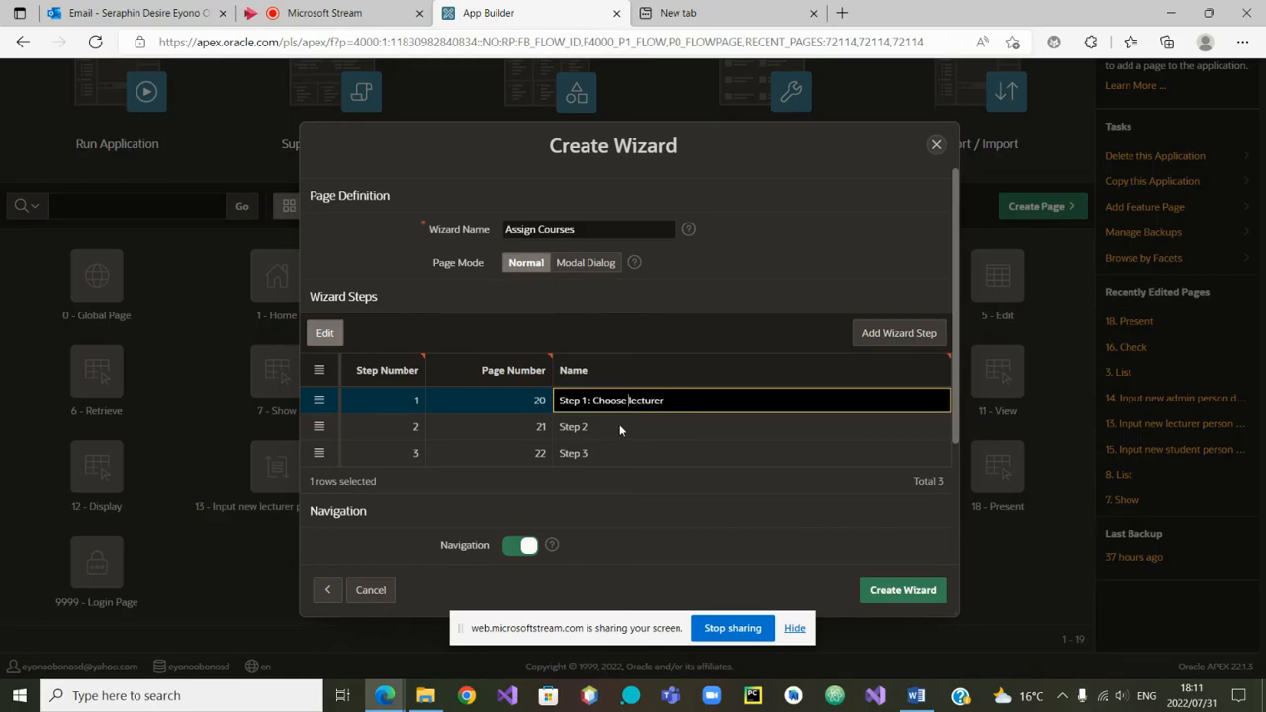
Step: Name the remaining steps 'Step 2: Choose course' and 'Step 3: Assign course to lecturer'
left_click(613, 428)
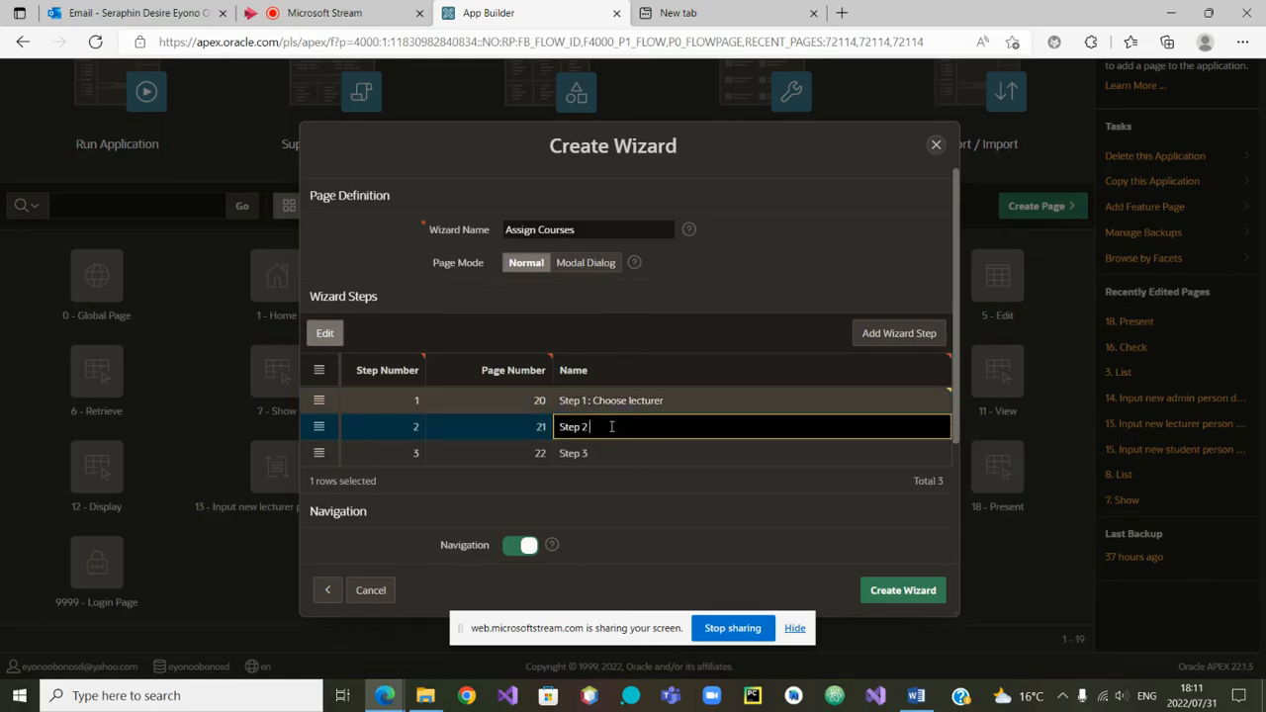
type(": Choo")
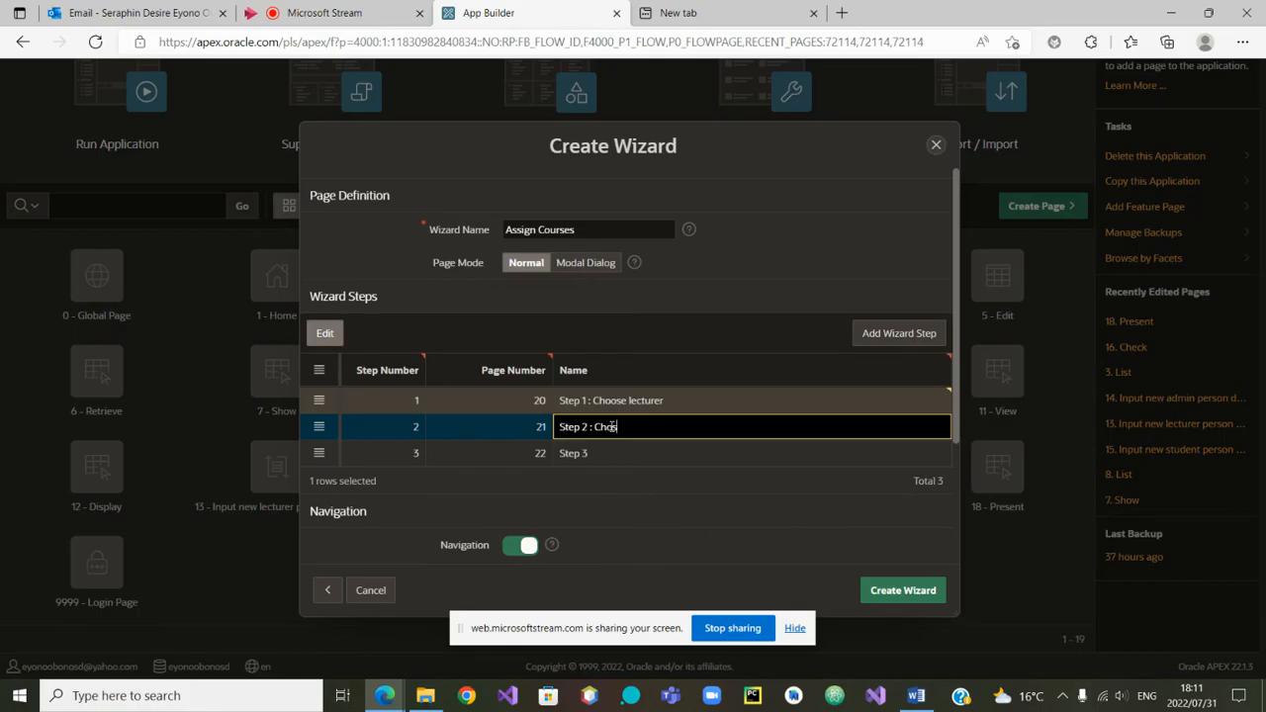
type("se")
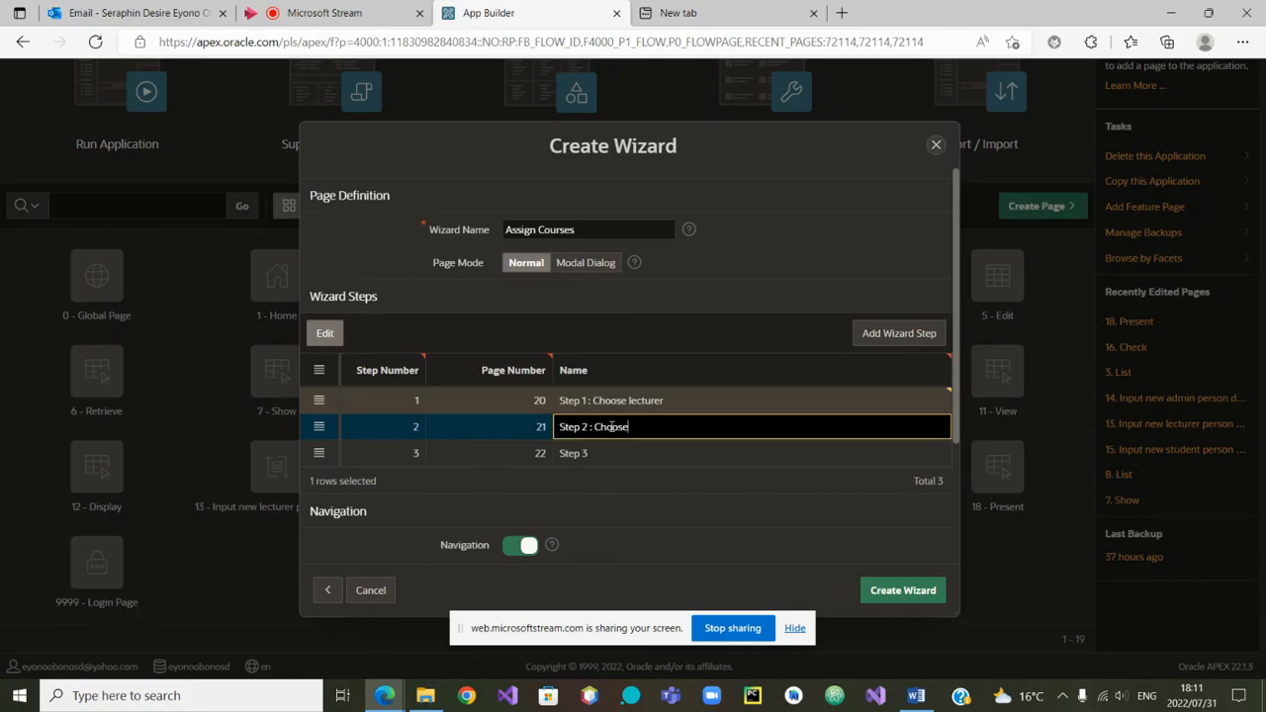
type("cour")
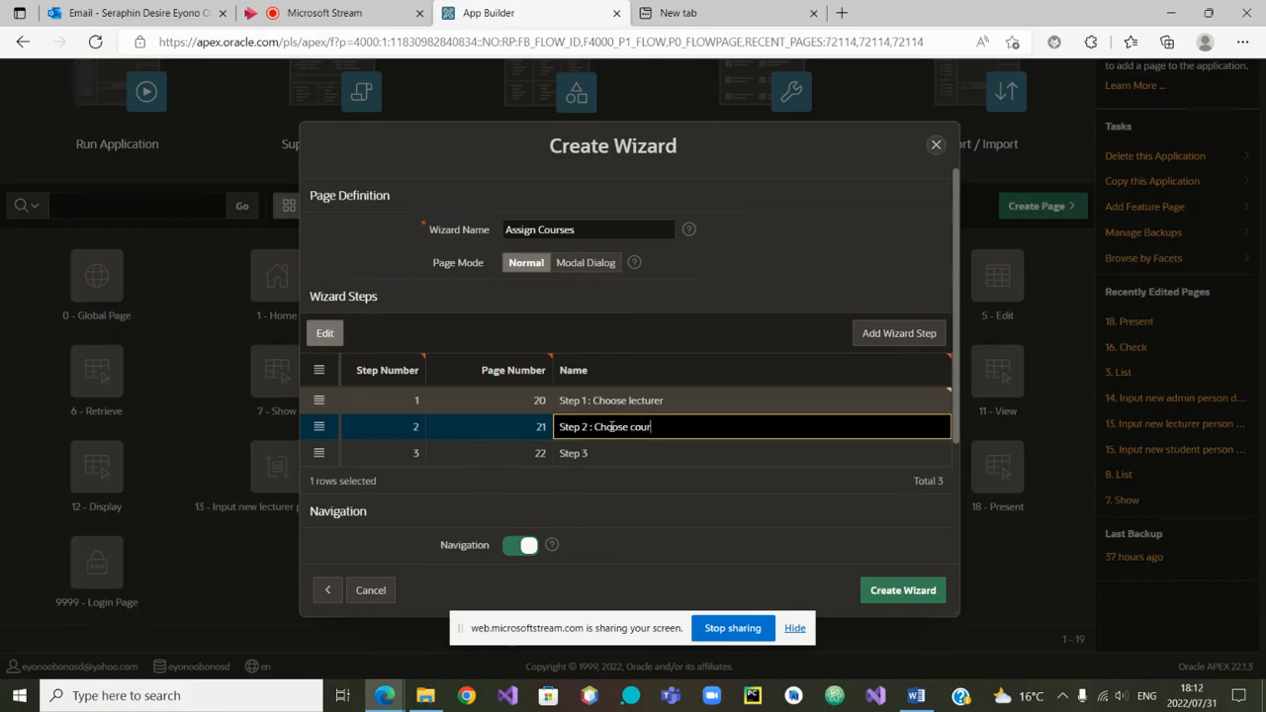
left_click(752, 453)
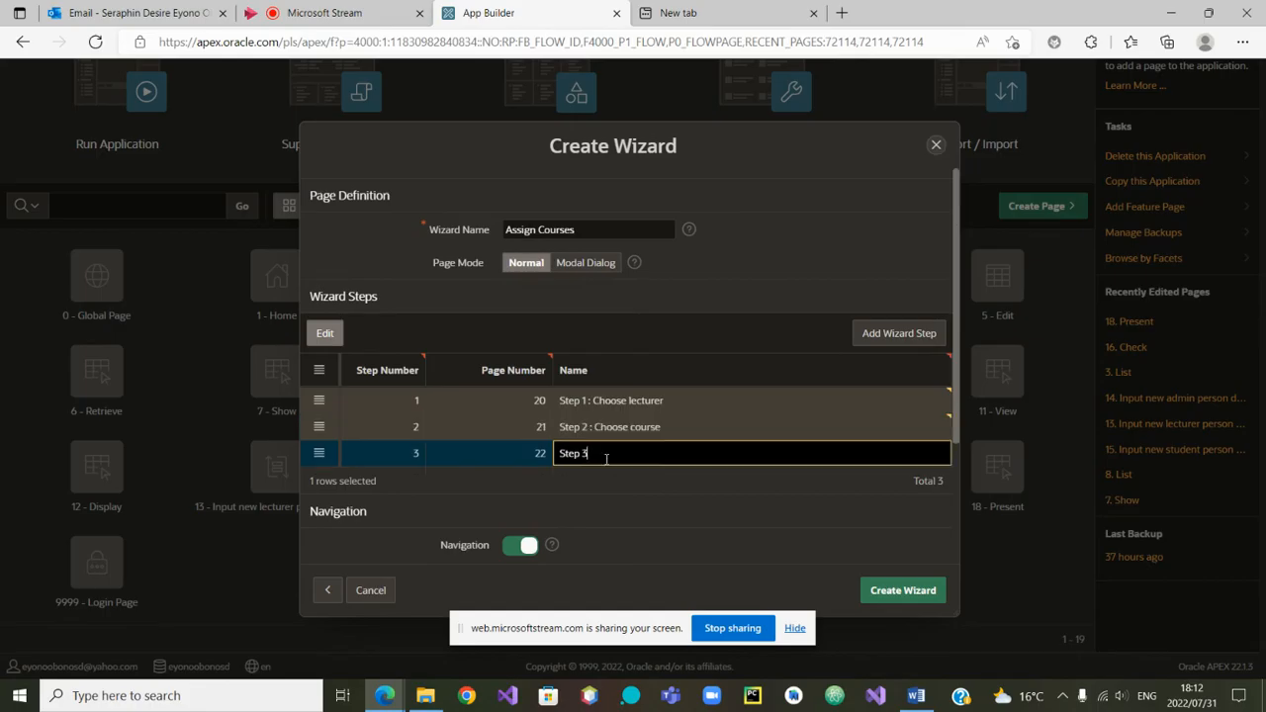
type(":")
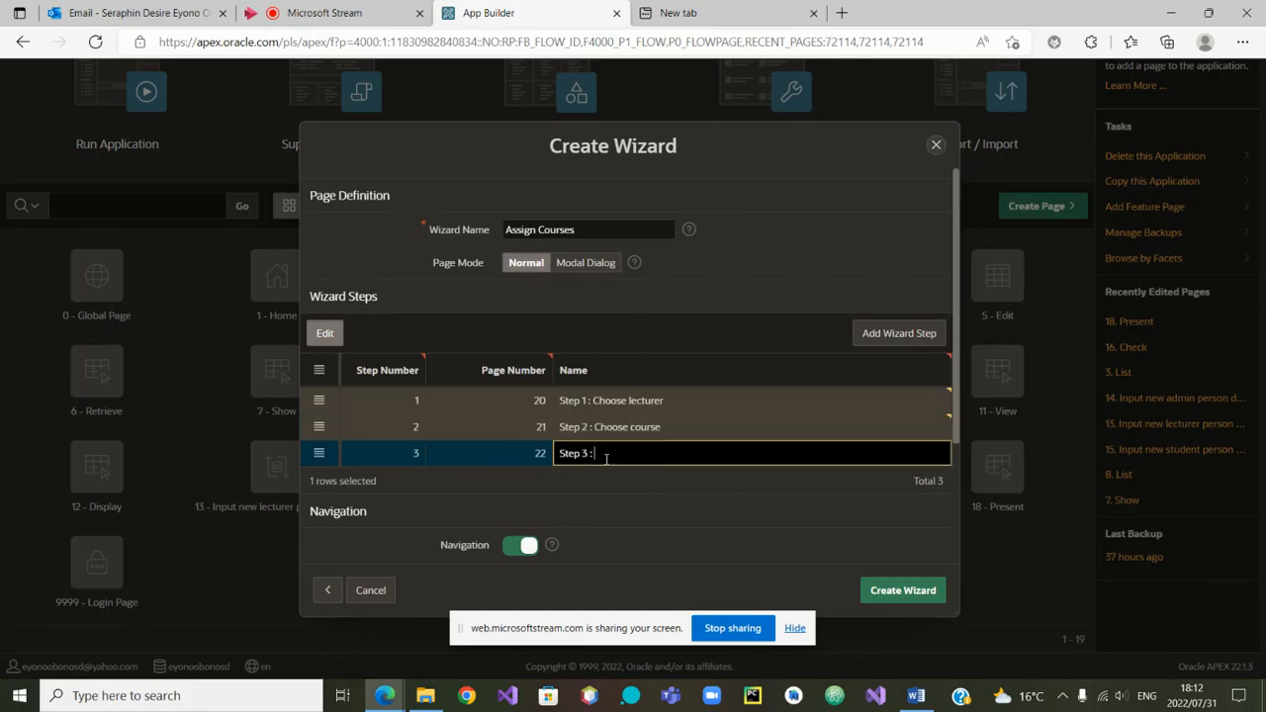
type("Ass")
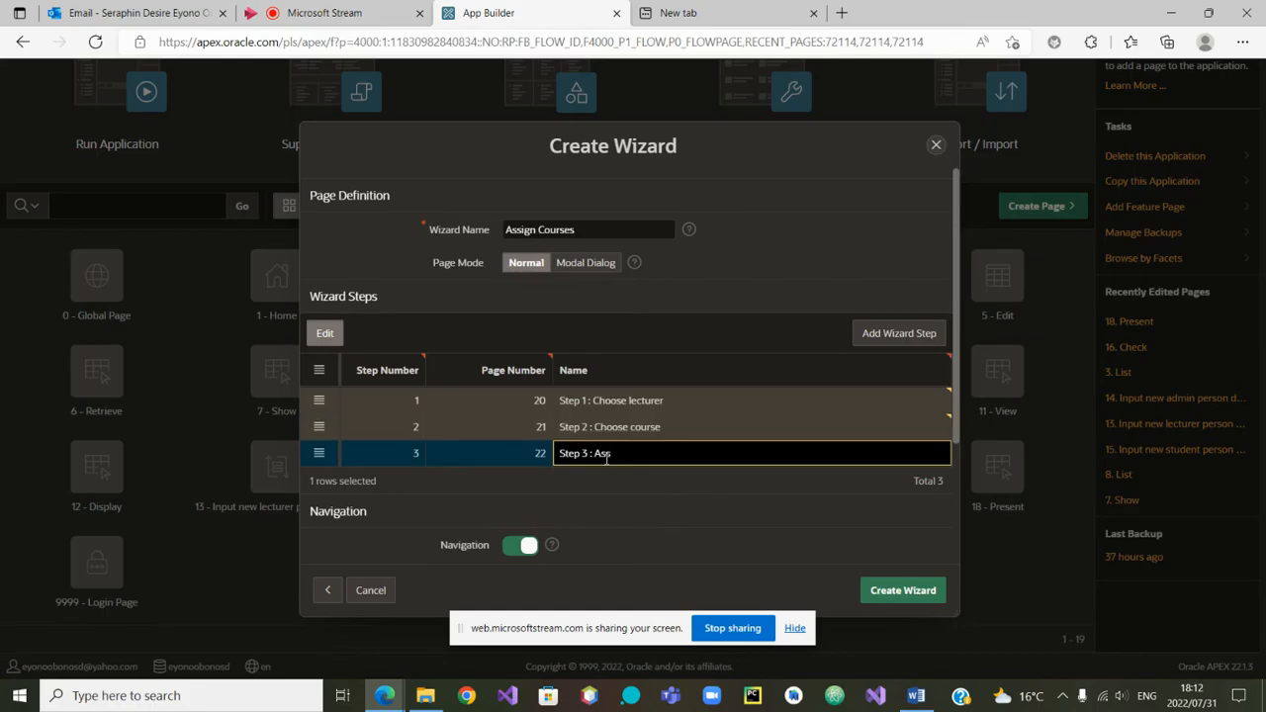
type("sign")
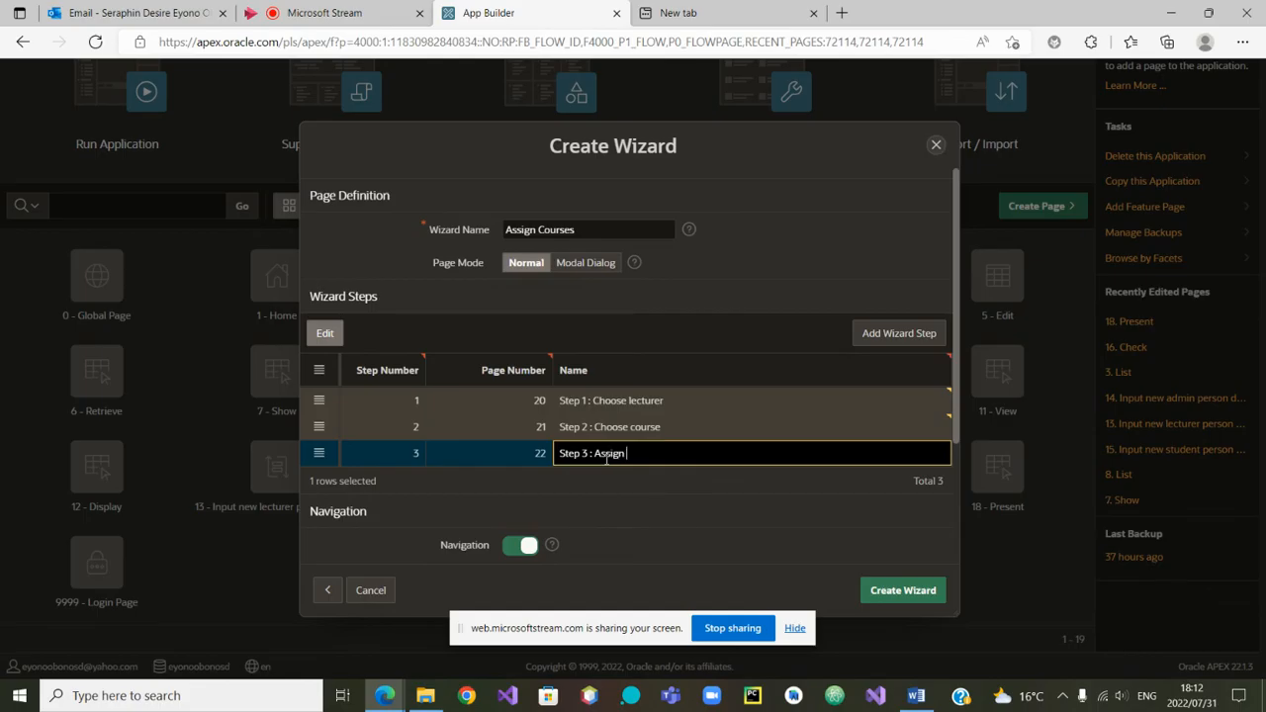
type("course to")
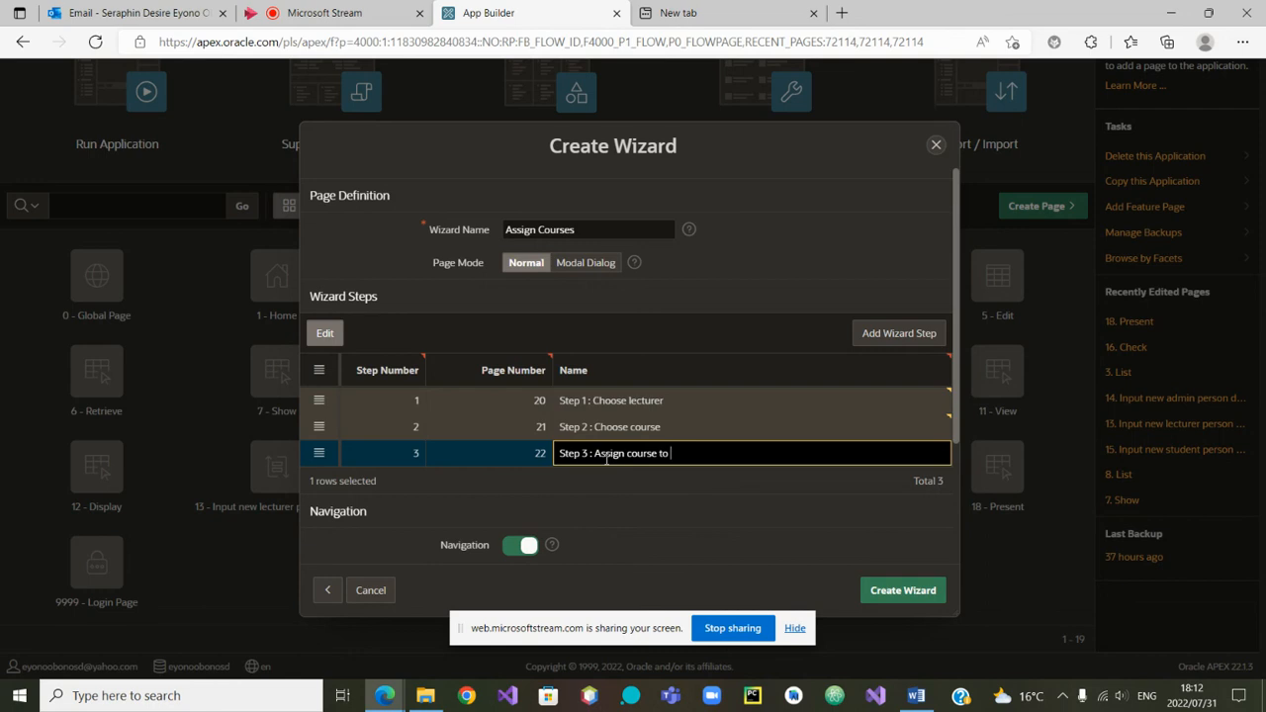
type("lectu")
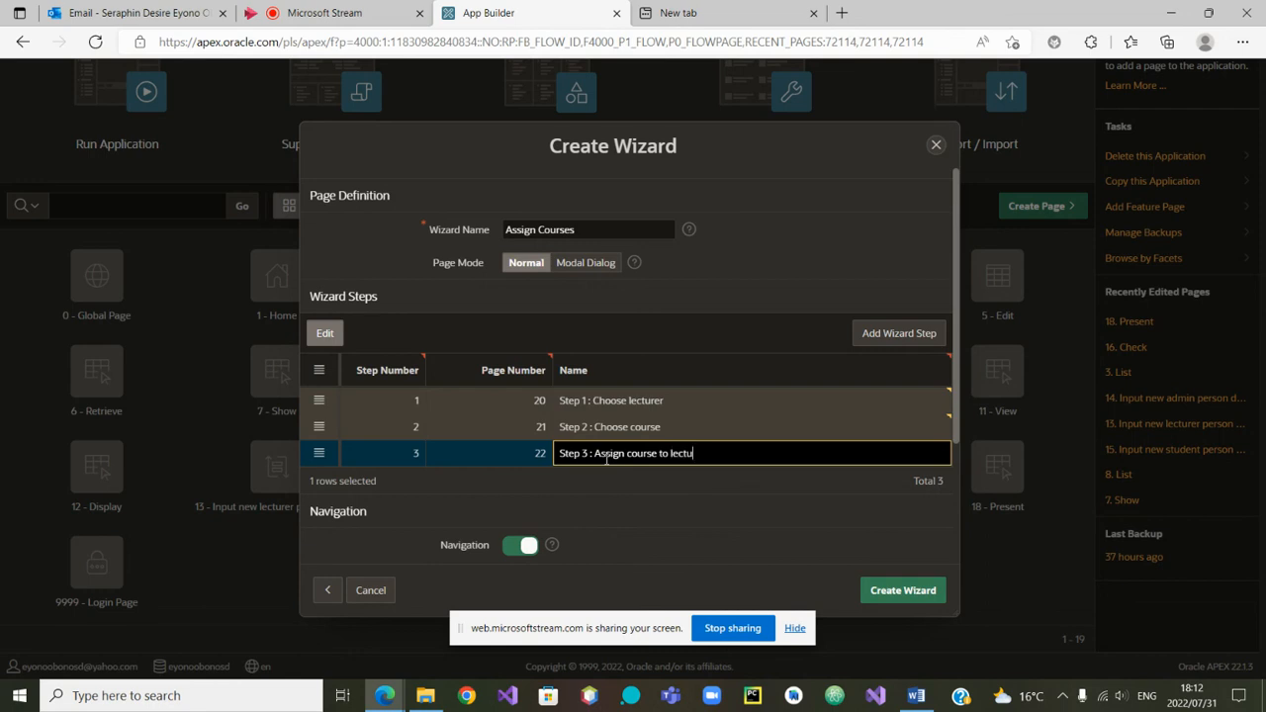
type("rer")
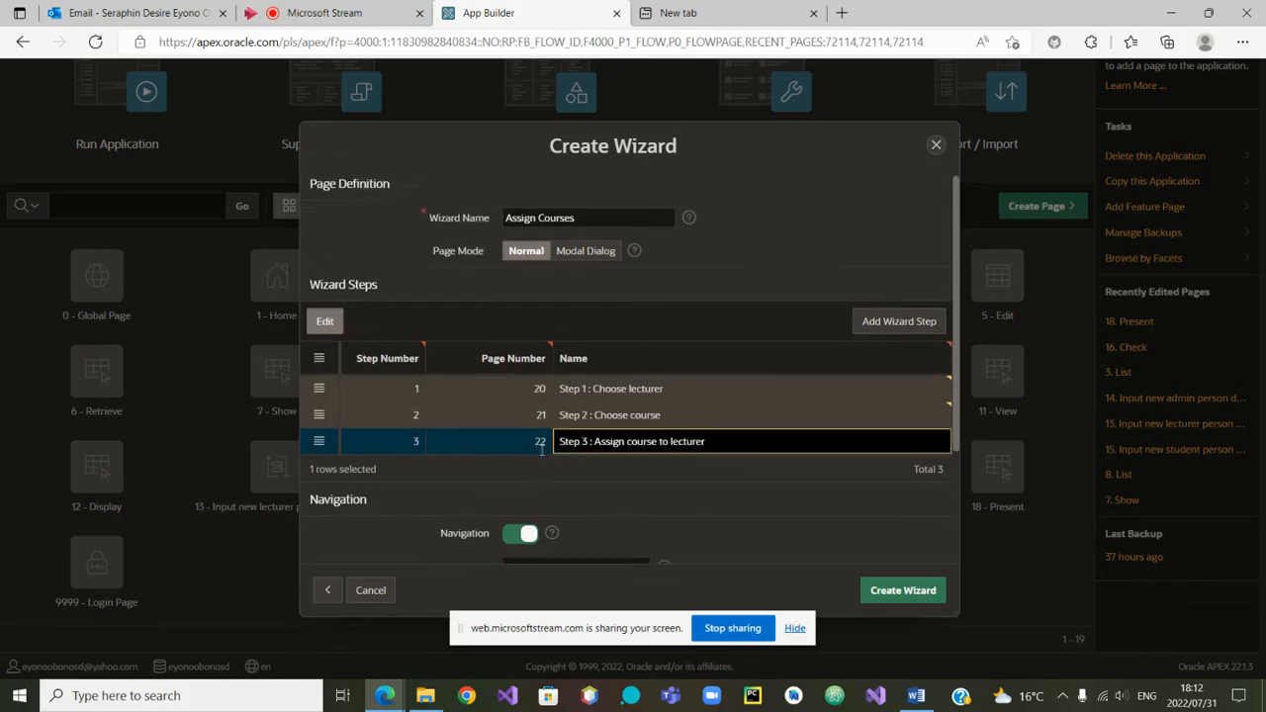
Step: Set the parent navigation entry to the admin Lectures entry and create the wizard pages 20–22
scroll("down", 3)
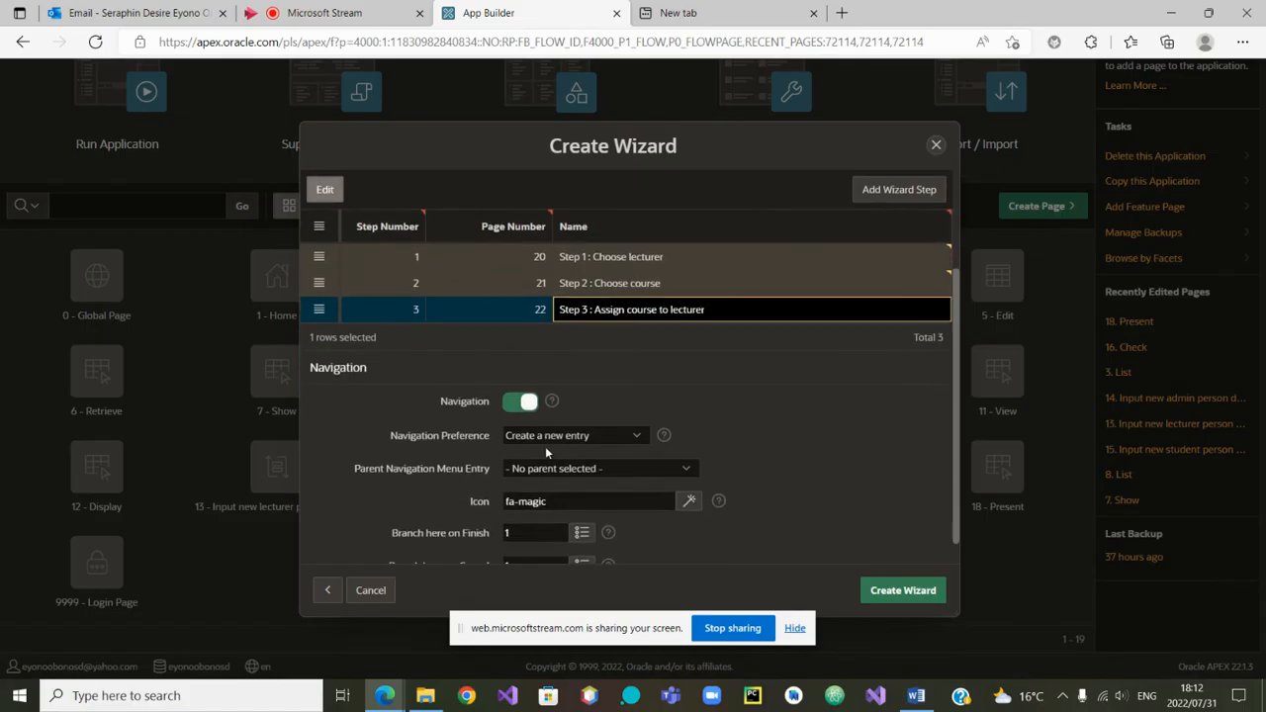
mouse_move(686, 473)
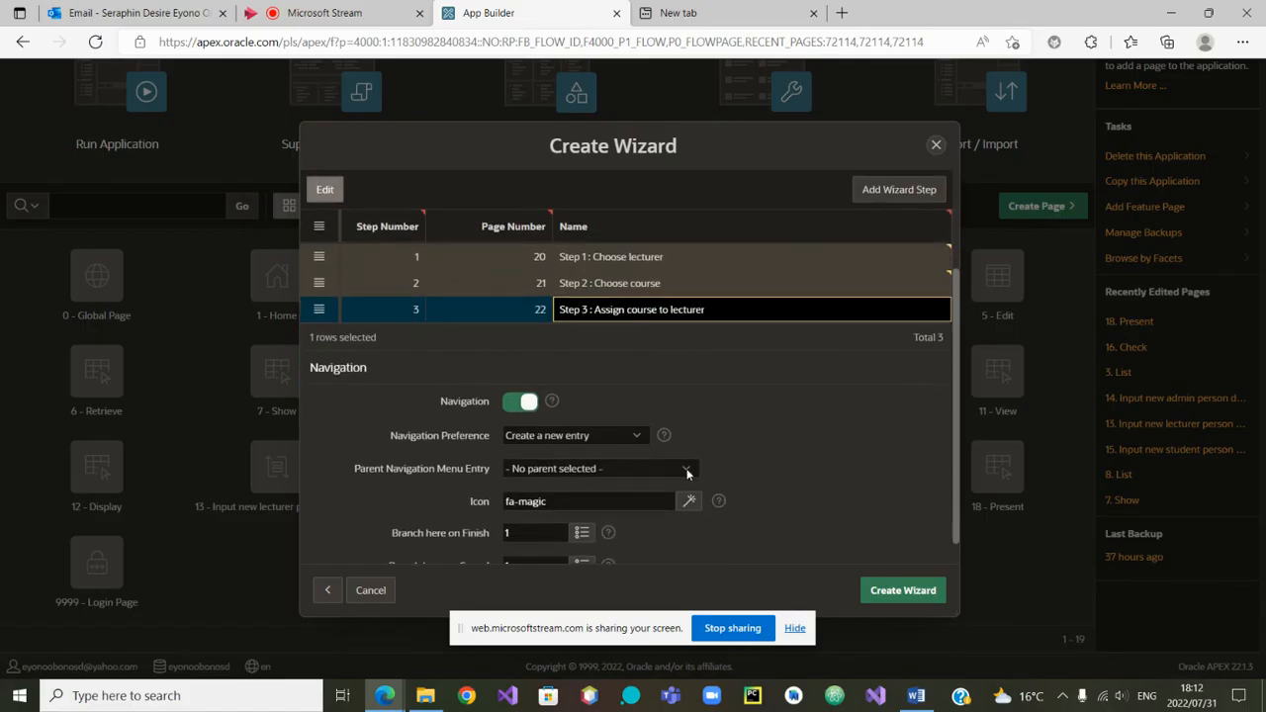
left_click(684, 469)
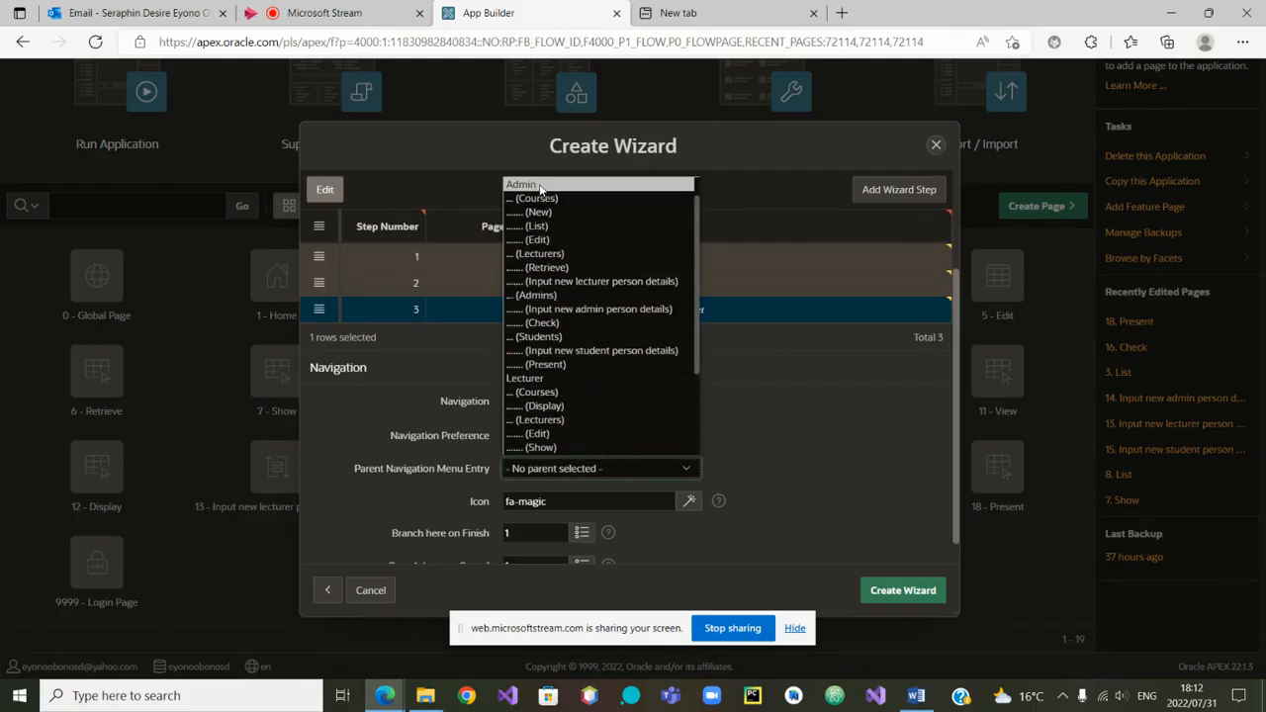
mouse_move(542, 254)
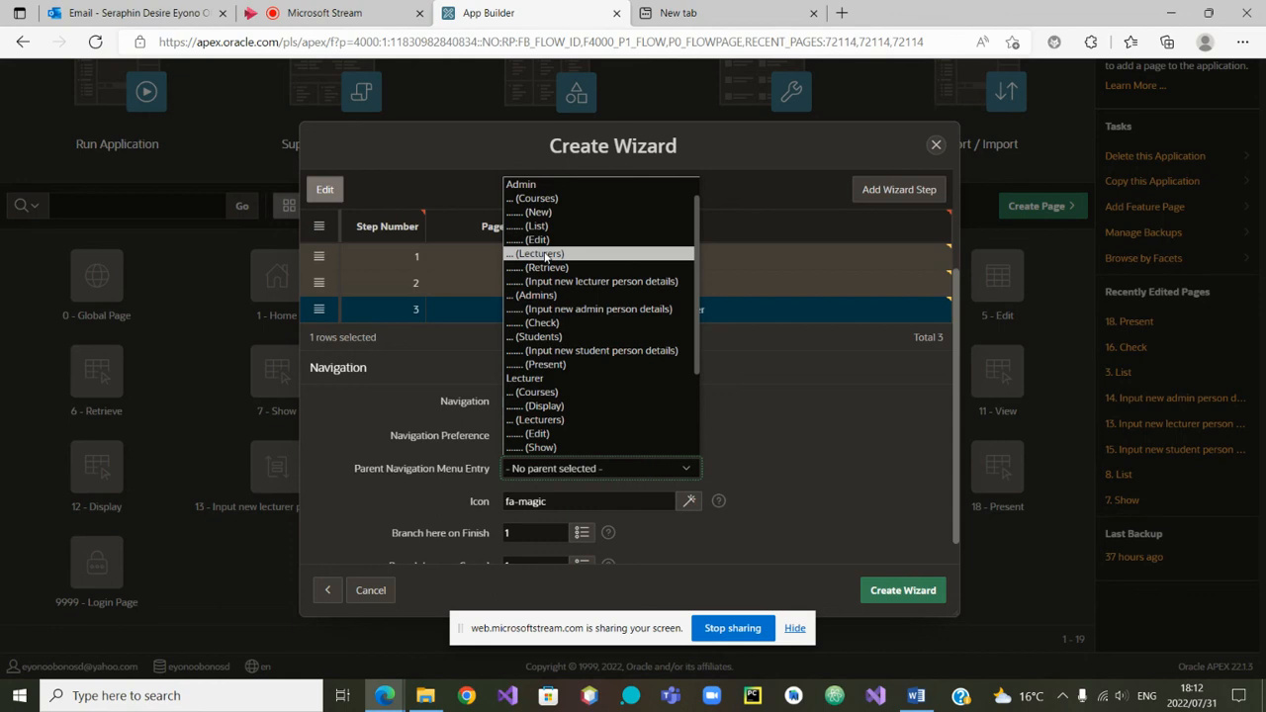
left_click(537, 253)
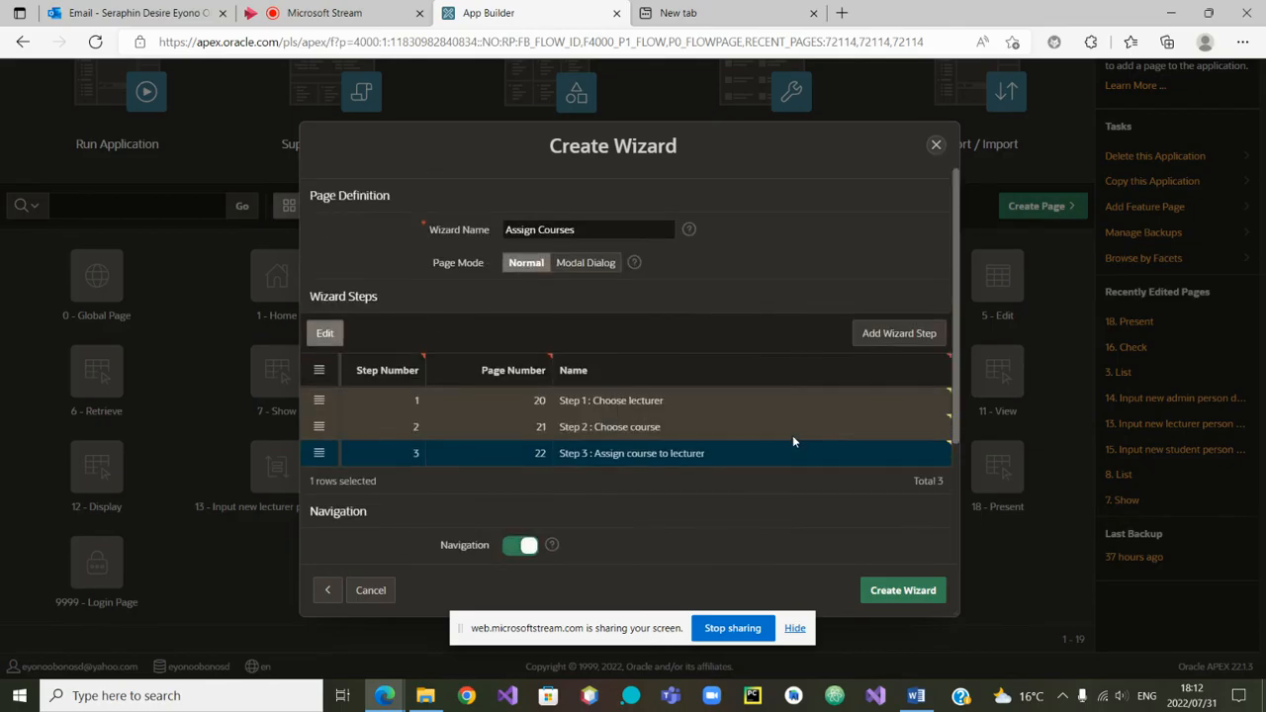
scroll("down", 3)
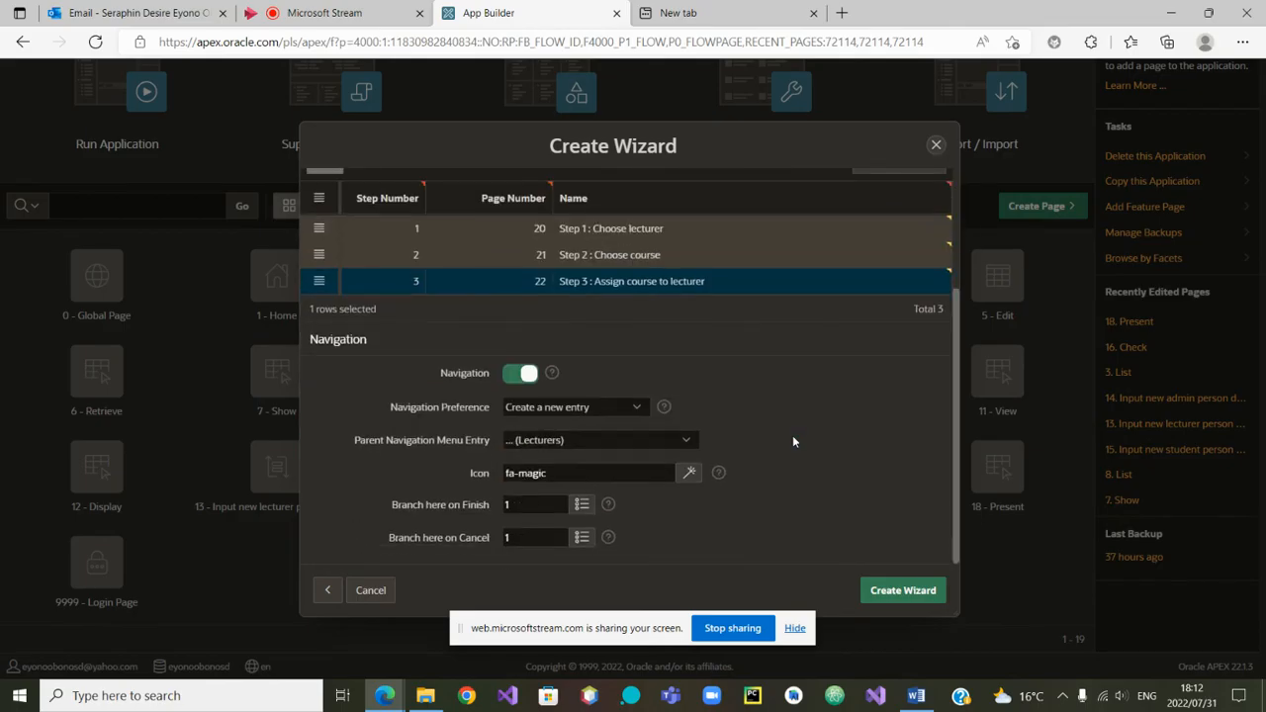
left_click(902, 590)
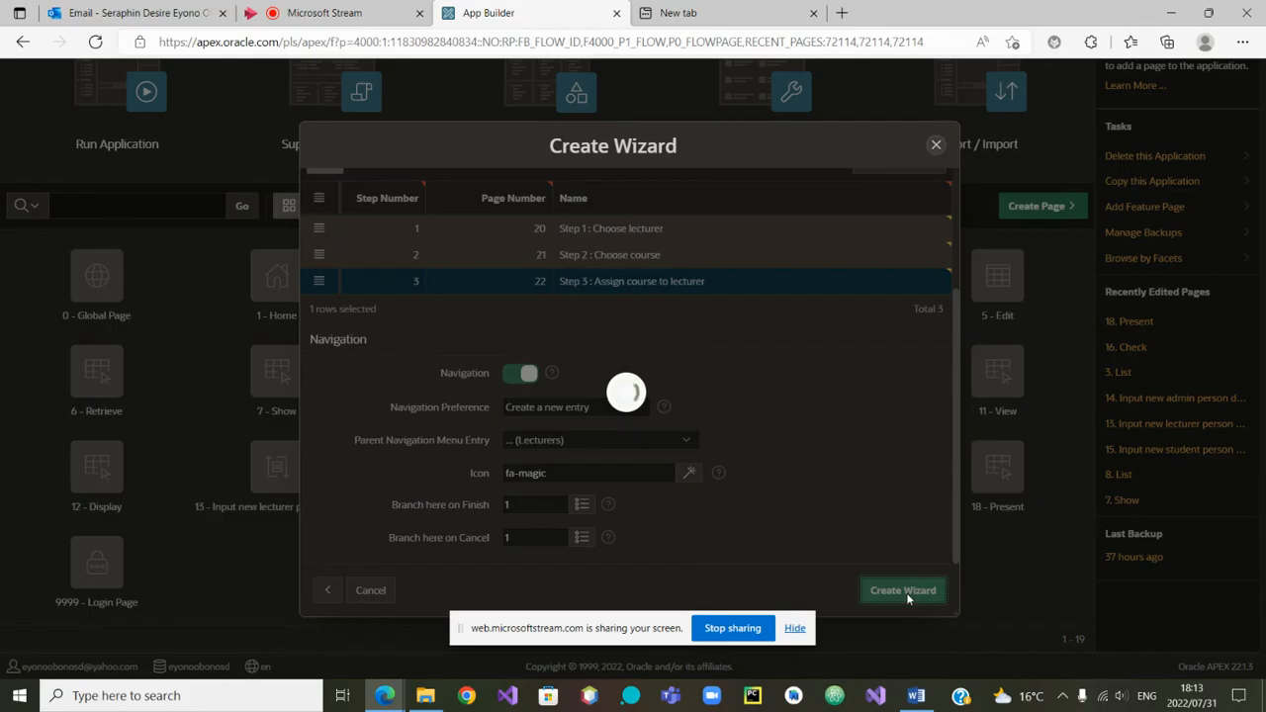
left_click(902, 589)
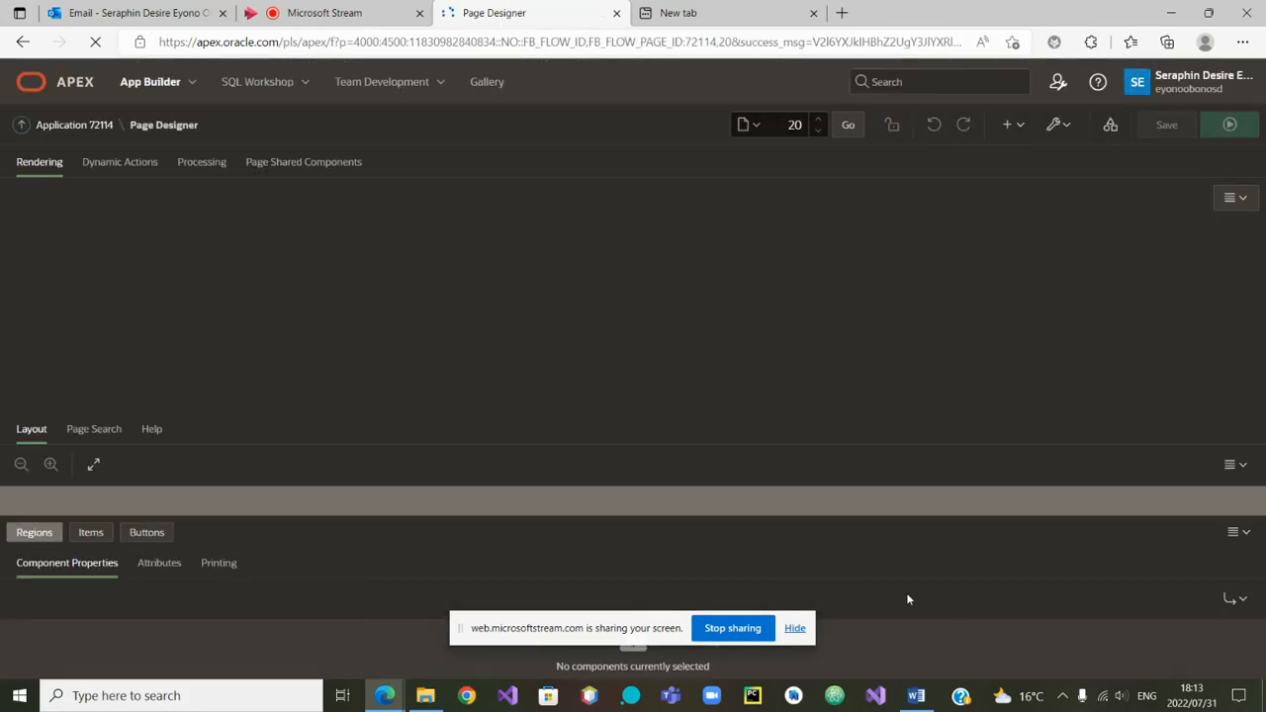